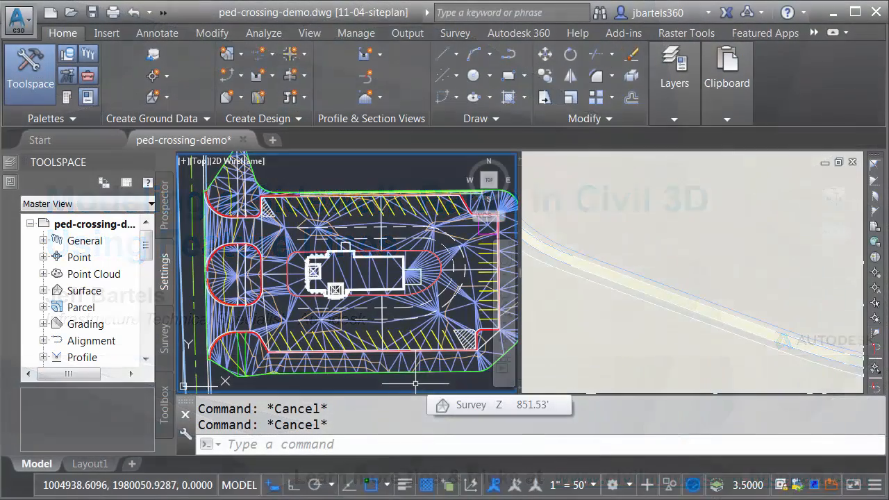
Zoom in and bring the pedestrian crossing corner of the site plan into view.
{"action": "scroll", "scroll_direction": "up", "scroll_amount": 3}
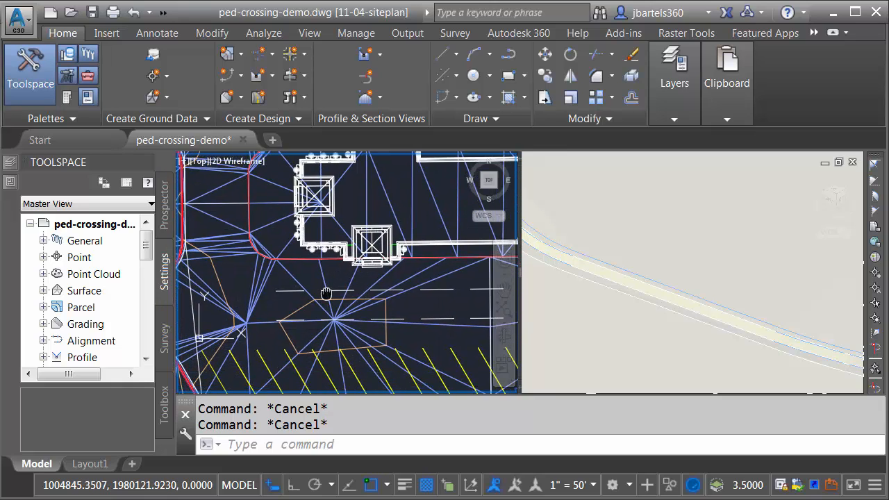
{"action": "left_click_drag", "start_coordinate": [327, 292], "coordinate": [419, 311]}
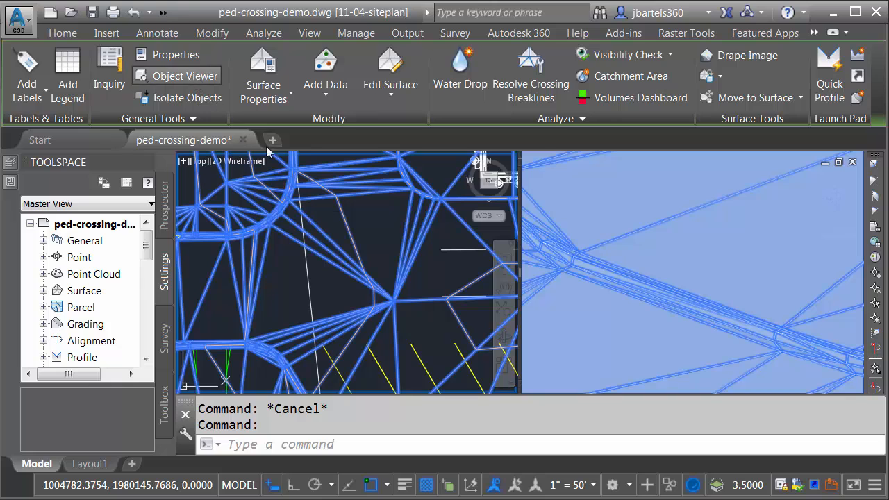
{"action": "left_click", "coordinate": [186, 75]}
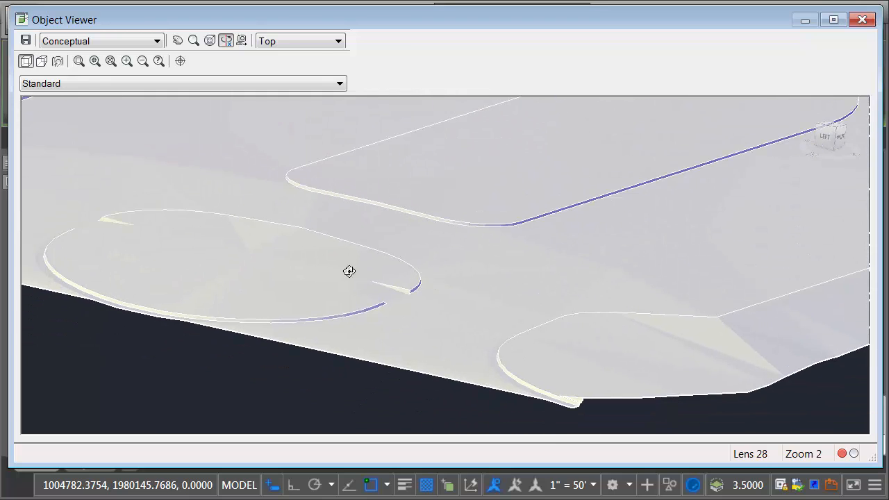
{"action": "mouse_move", "coordinate": [345, 279]}
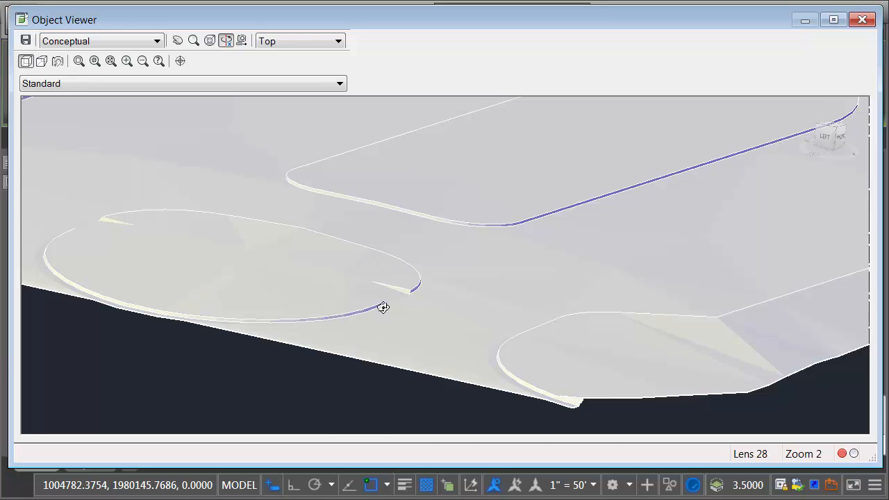
{"action": "left_click_drag", "start_coordinate": [383, 309], "coordinate": [573, 363]}
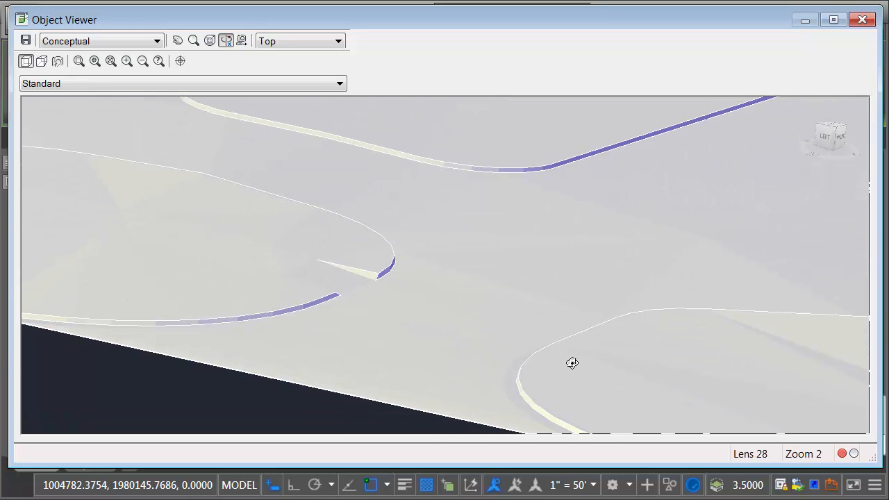
{"action": "mouse_move", "coordinate": [537, 325]}
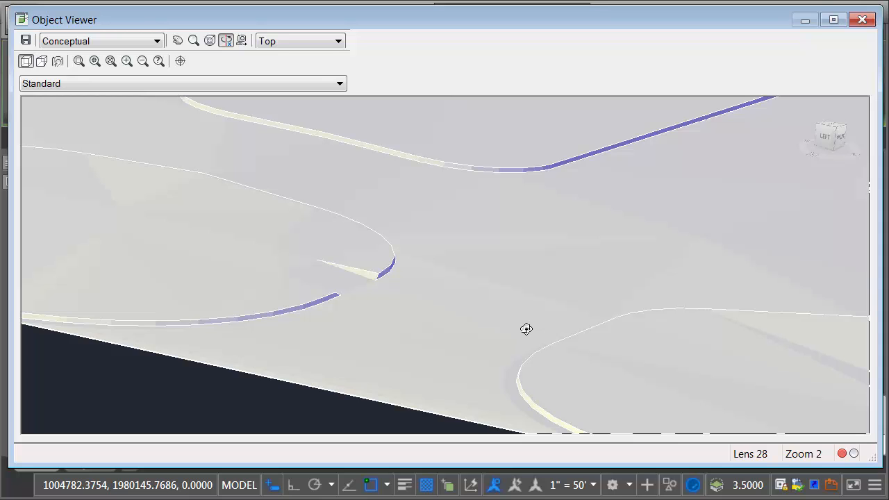
{"action": "mouse_move", "coordinate": [803, 66]}
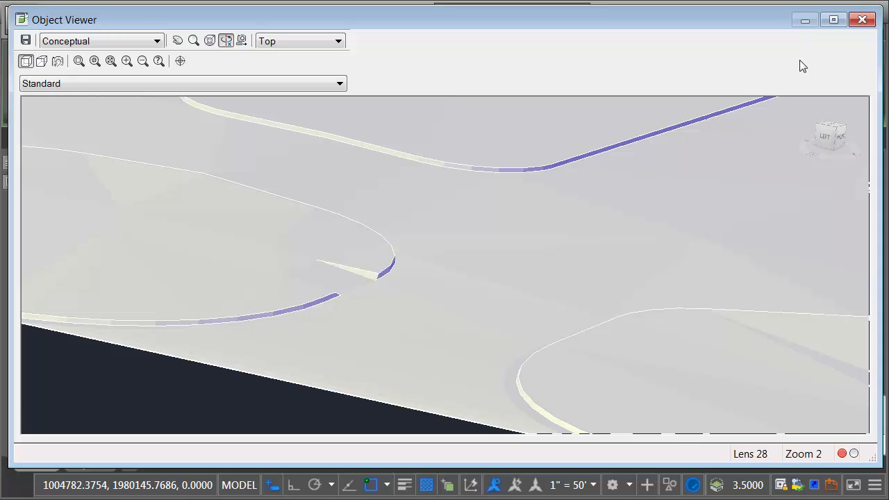
{"action": "left_click", "coordinate": [862, 20]}
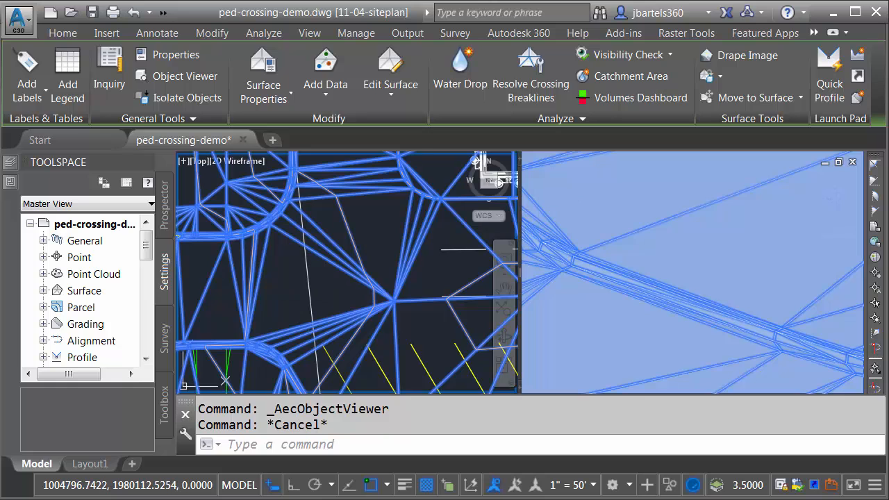
{"action": "left_click", "coordinate": [63, 34]}
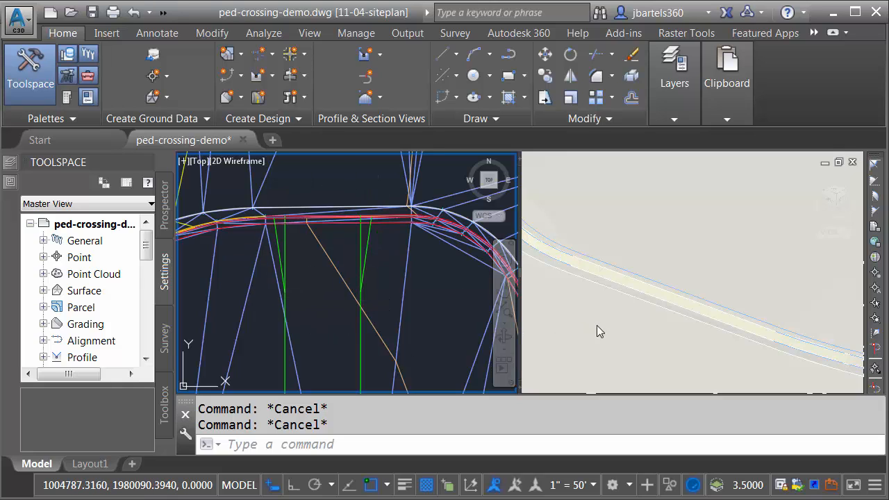
{"action": "mouse_move", "coordinate": [620, 291]}
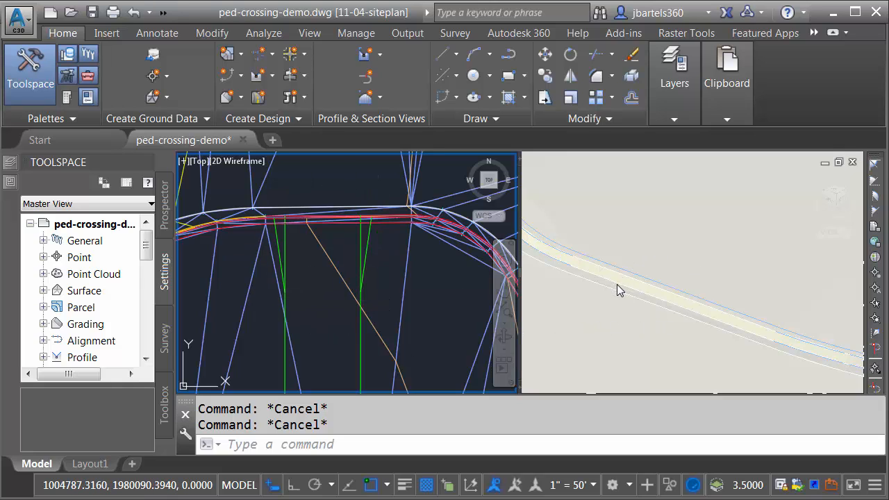
{"action": "mouse_move", "coordinate": [568, 298]}
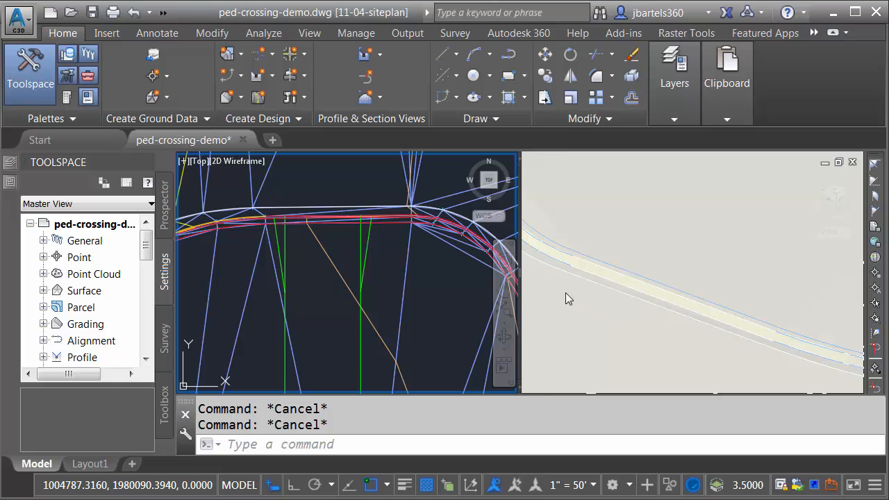
{"action": "mouse_move", "coordinate": [607, 322]}
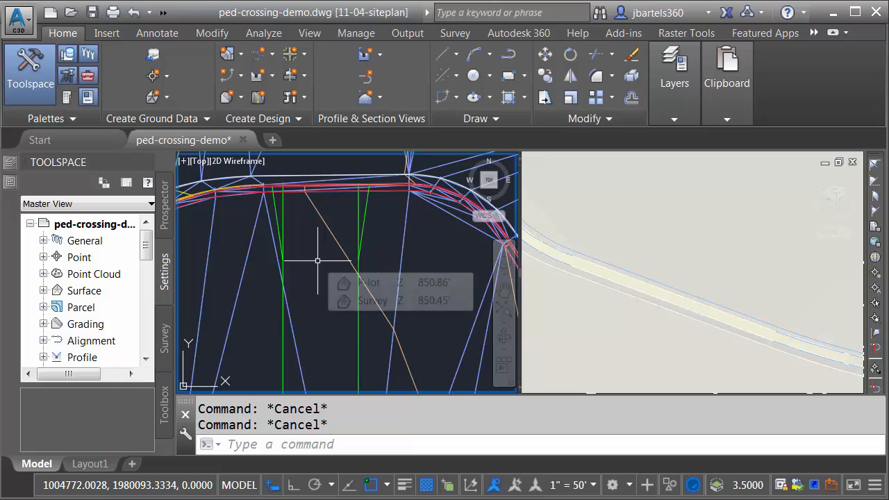
{"action": "mouse_move", "coordinate": [328, 239]}
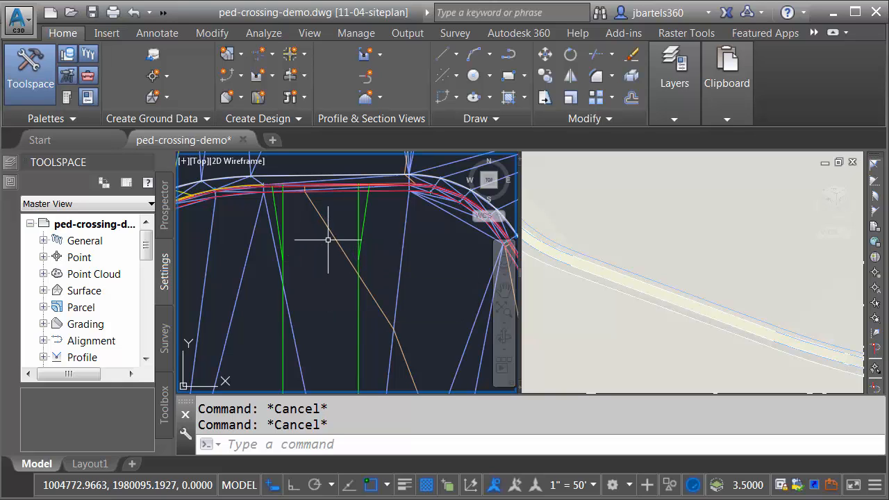
{"action": "mouse_move", "coordinate": [331, 232]}
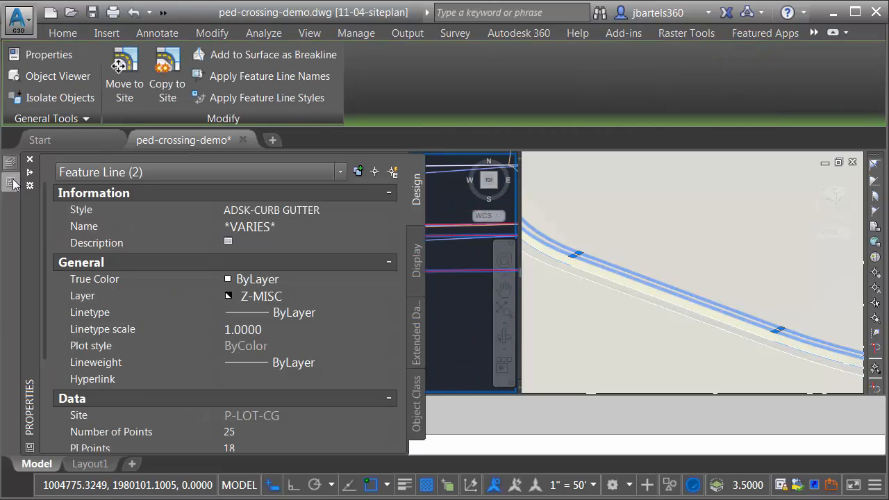
{"action": "mouse_move", "coordinate": [263, 422]}
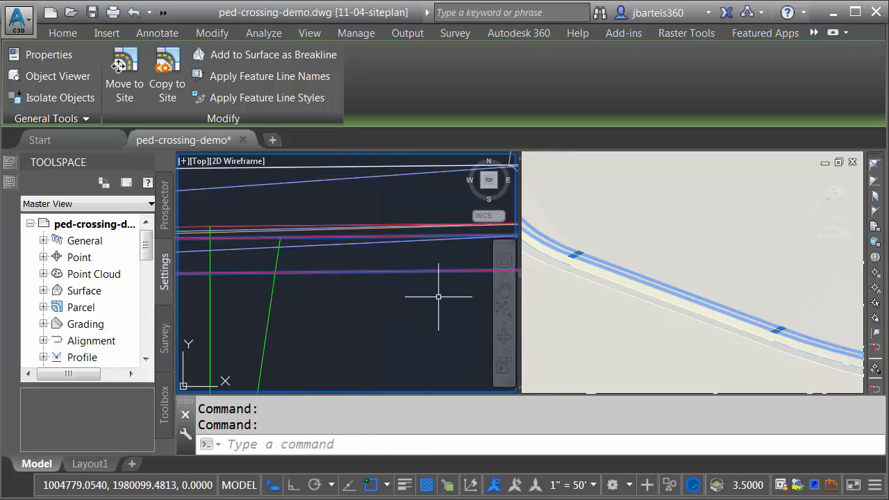
{"action": "left_click", "coordinate": [63, 33]}
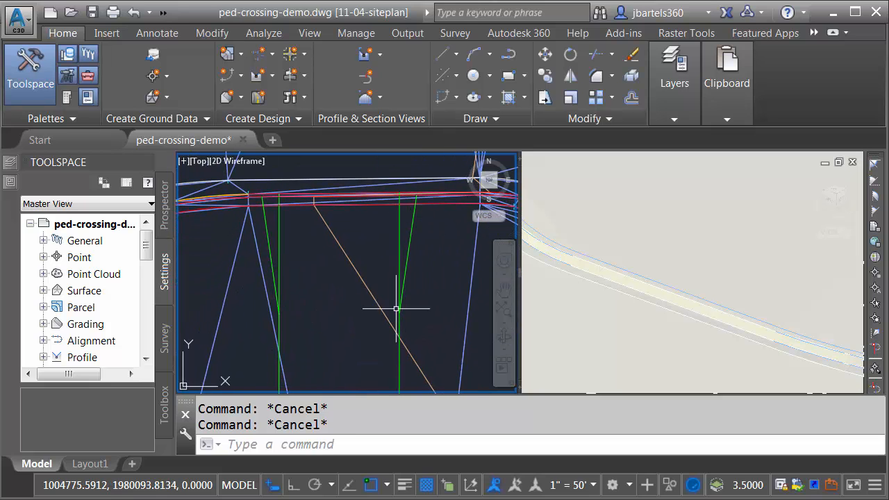
{"action": "mouse_move", "coordinate": [281, 244]}
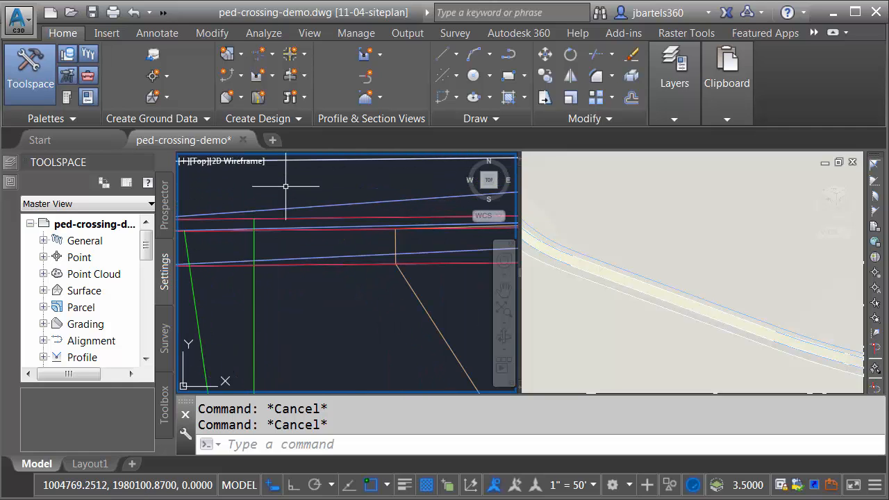
{"action": "mouse_move", "coordinate": [290, 234]}
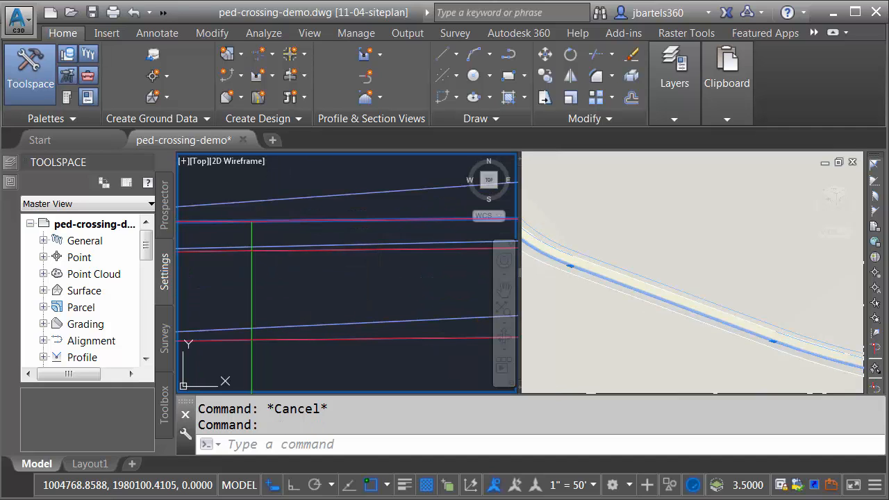
{"action": "left_click", "coordinate": [266, 227]}
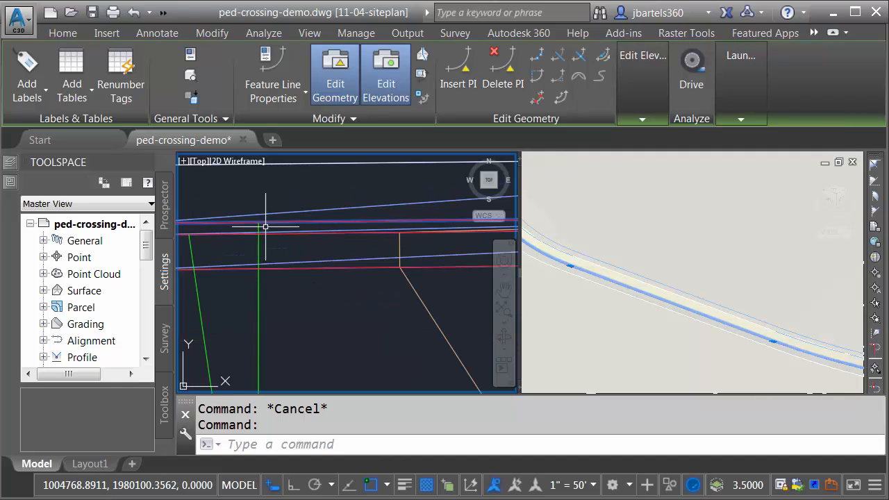
{"action": "mouse_move", "coordinate": [297, 222]}
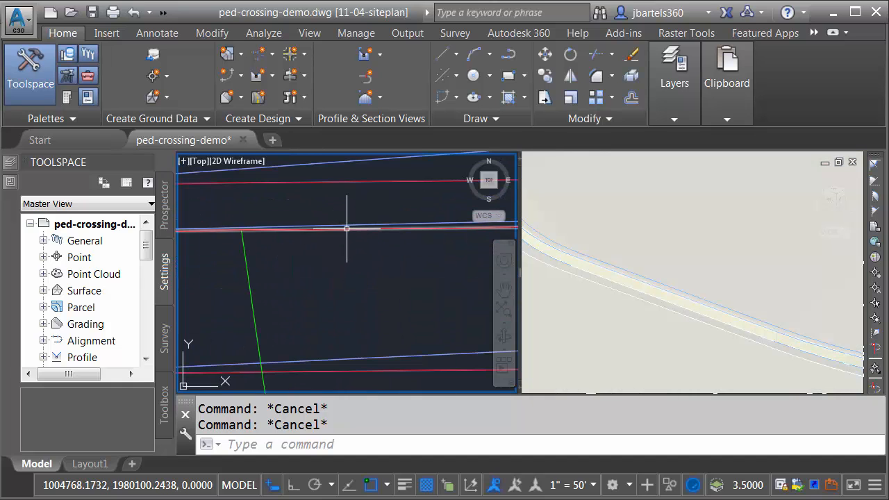
{"action": "left_click", "coordinate": [347, 229]}
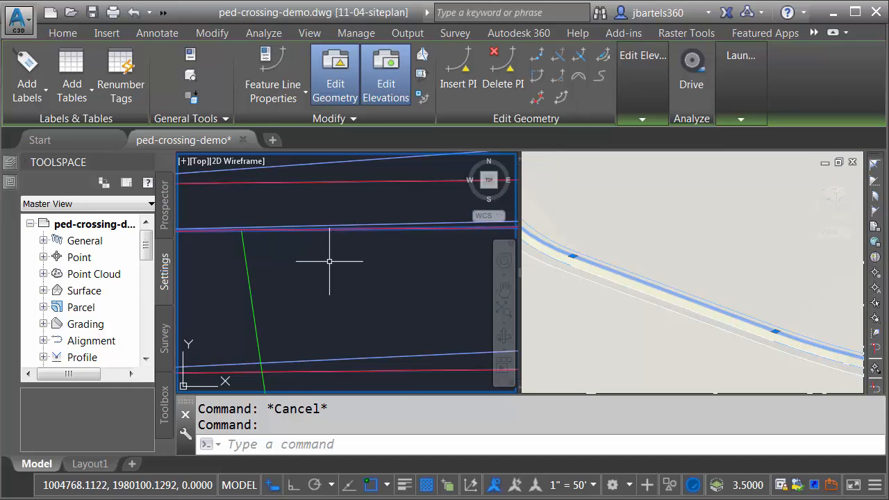
{"action": "mouse_move", "coordinate": [330, 261]}
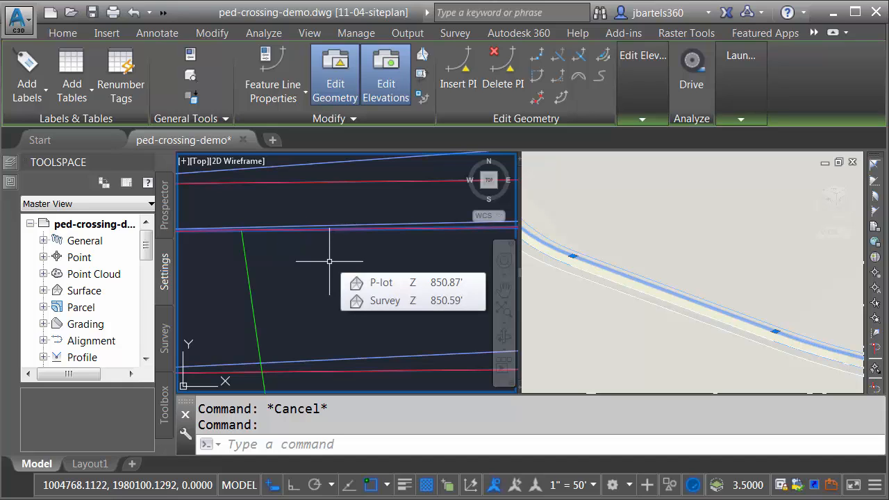
{"action": "left_click", "coordinate": [62, 33]}
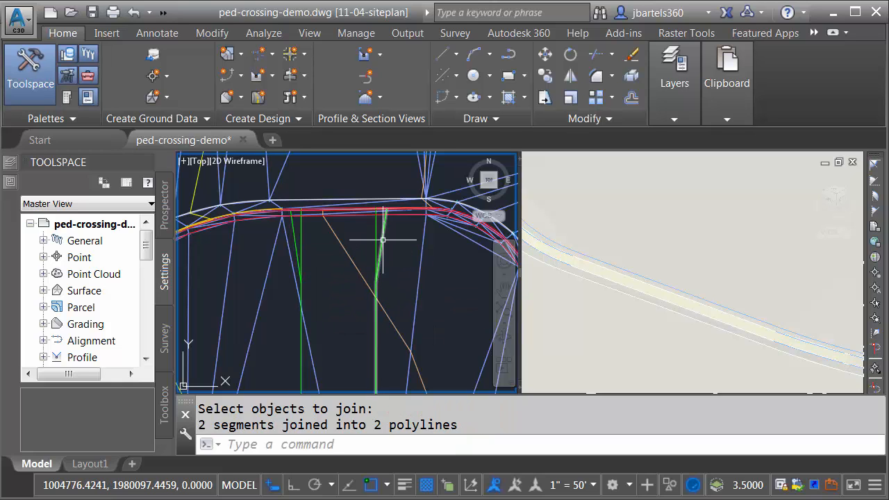
{"action": "mouse_move", "coordinate": [294, 237]}
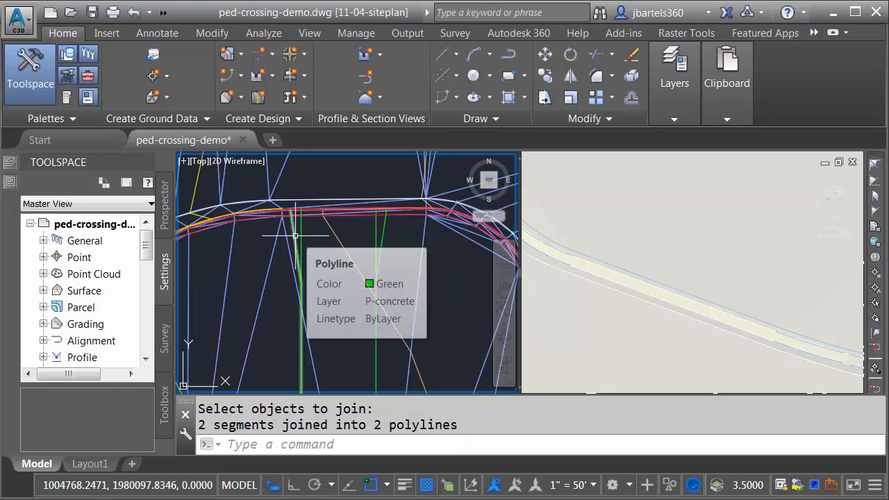
{"action": "mouse_move", "coordinate": [317, 252]}
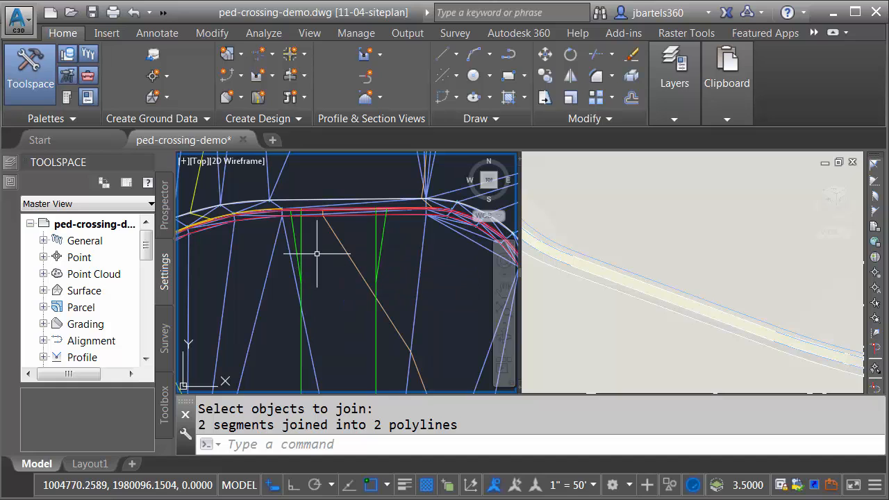
Start creating feature lines from the joined polylines, named P-walk-south.
{"action": "left_click", "coordinate": [228, 75]}
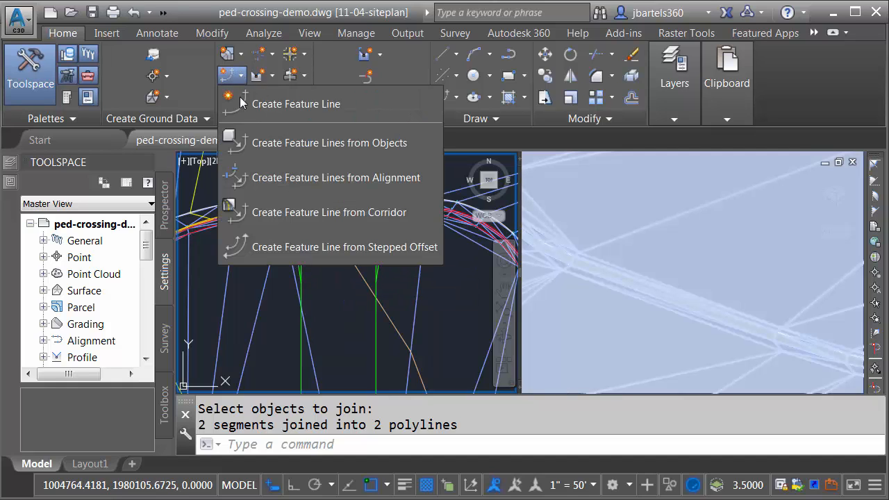
{"action": "left_click", "coordinate": [329, 142]}
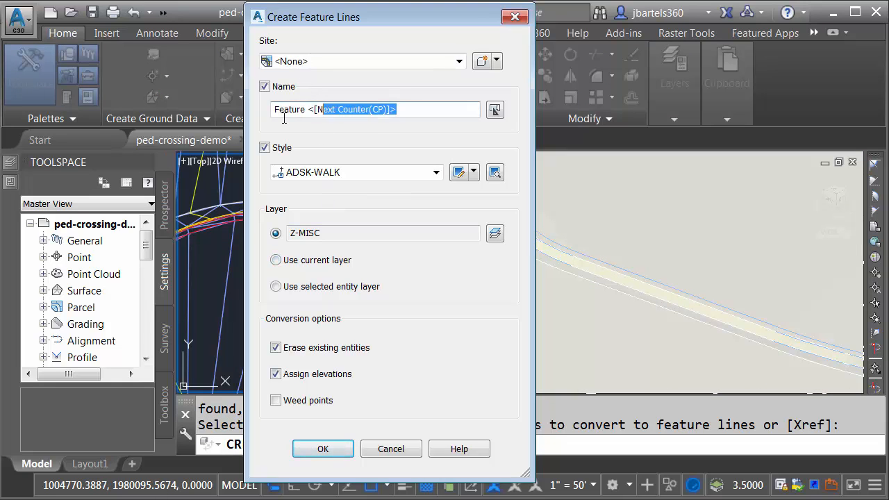
{"action": "type", "text": "P-w"}
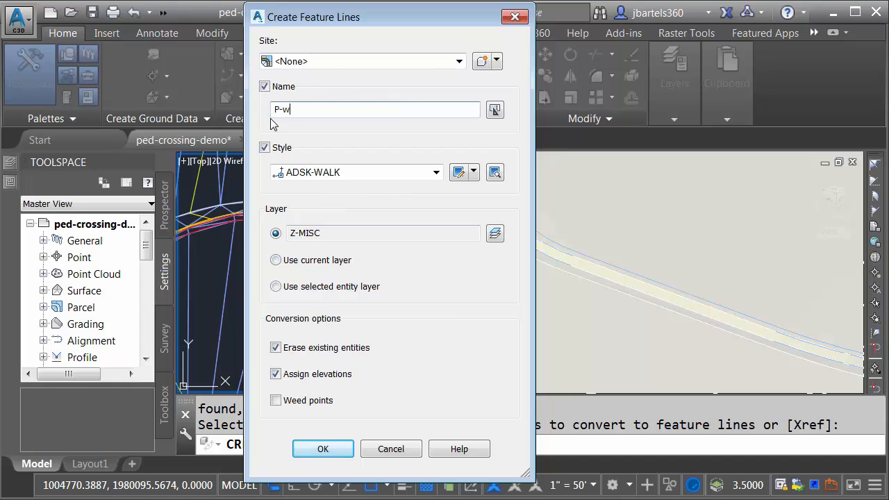
{"action": "type", "text": "alk-south"}
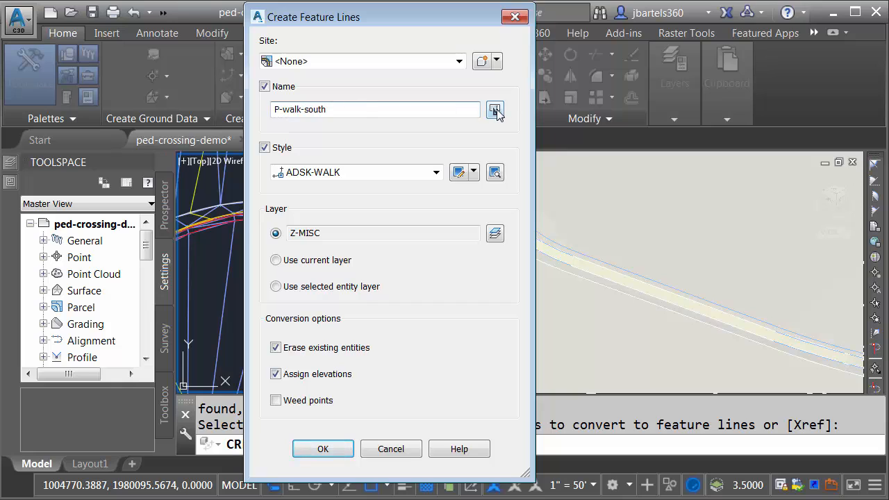
Append an automatic Next Counter to the P-walk-south name template and accept the creation settings.
{"action": "left_click", "coordinate": [494, 110]}
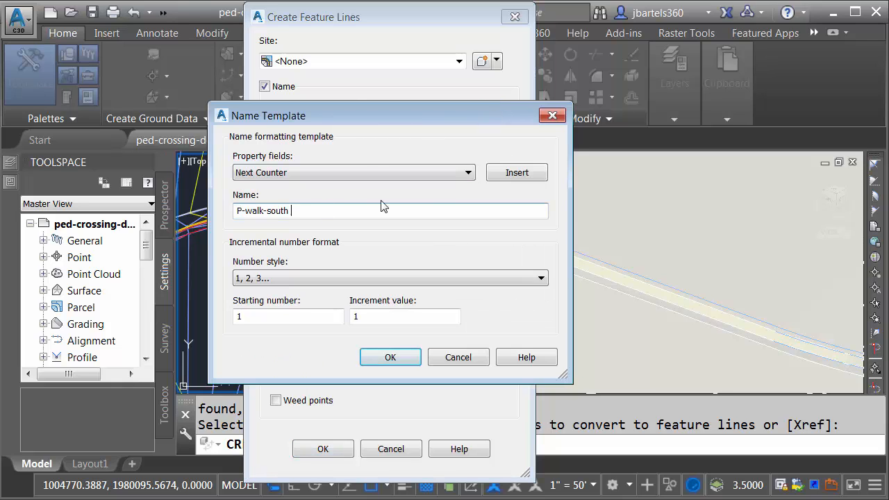
{"action": "left_click", "coordinate": [517, 172]}
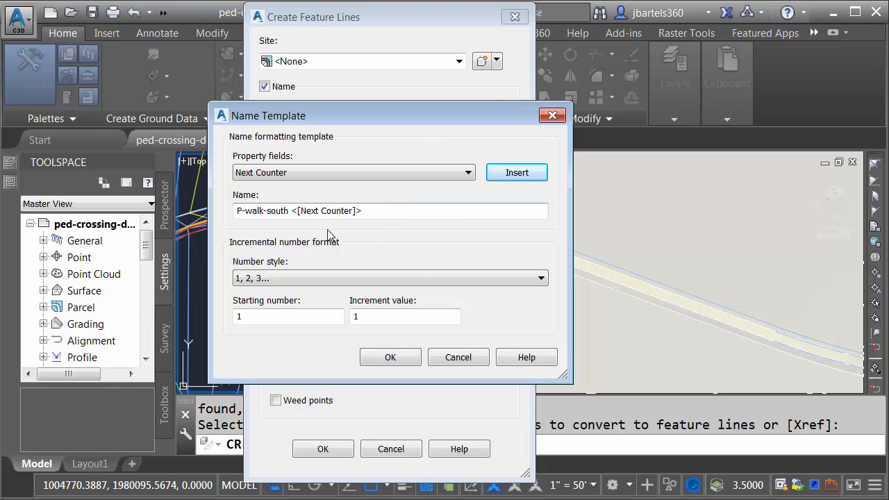
{"action": "mouse_move", "coordinate": [302, 231]}
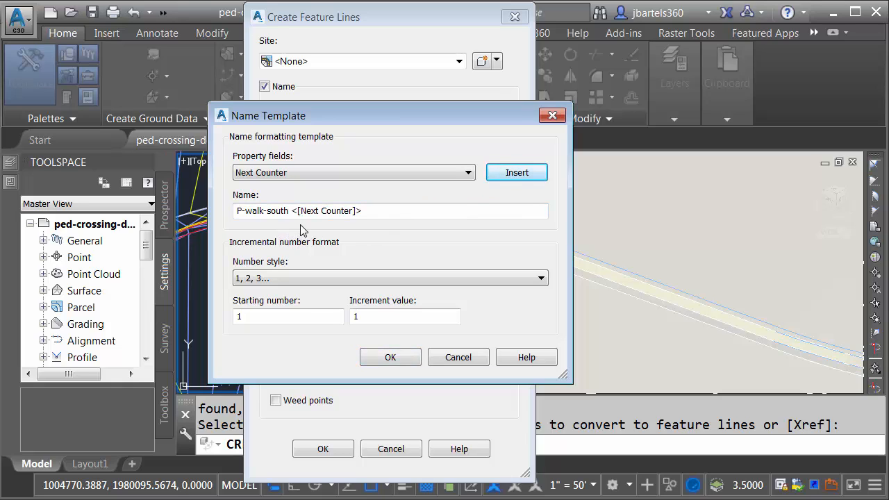
{"action": "left_click", "coordinate": [390, 357]}
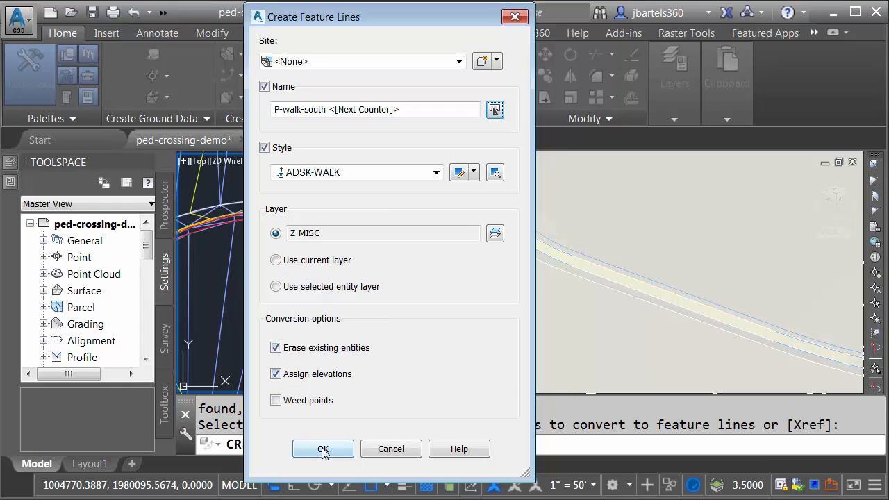
{"action": "left_click", "coordinate": [322, 449]}
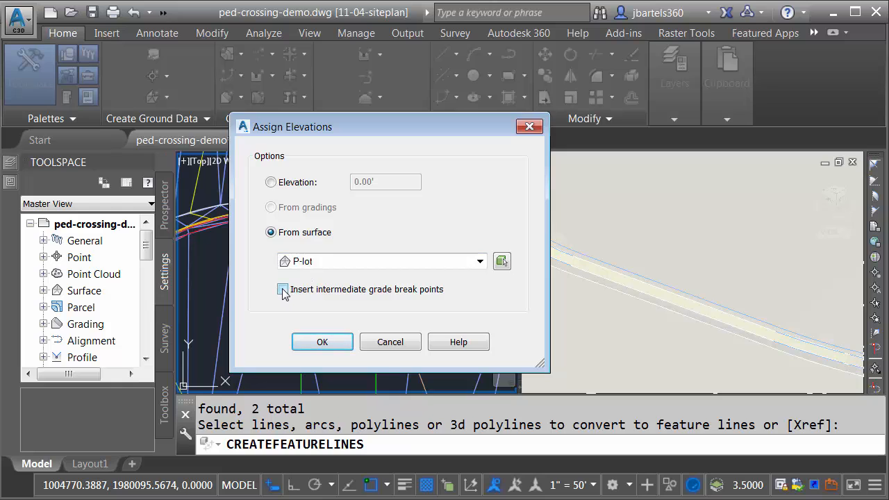
Assign elevations from the P-lot surface with intermediate grade break points included.
{"action": "left_click", "coordinate": [283, 289]}
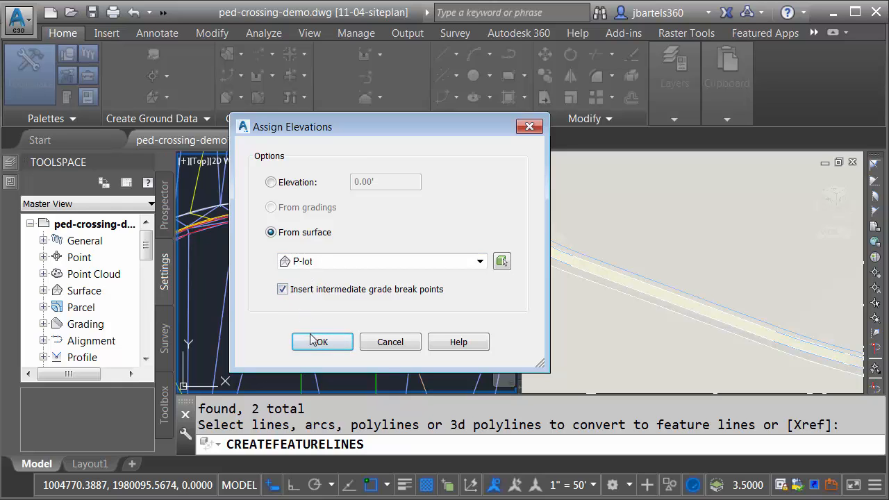
{"action": "left_click", "coordinate": [322, 342]}
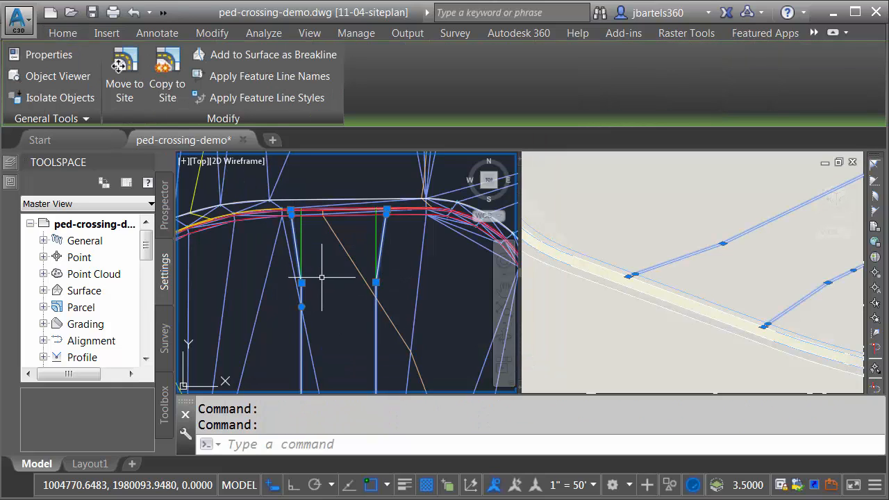
{"action": "mouse_move", "coordinate": [340, 300]}
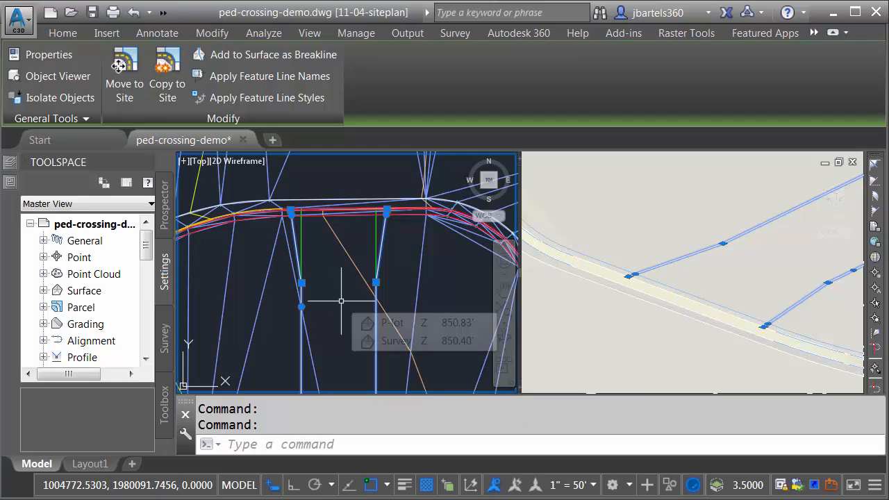
{"action": "mouse_move", "coordinate": [375, 251]}
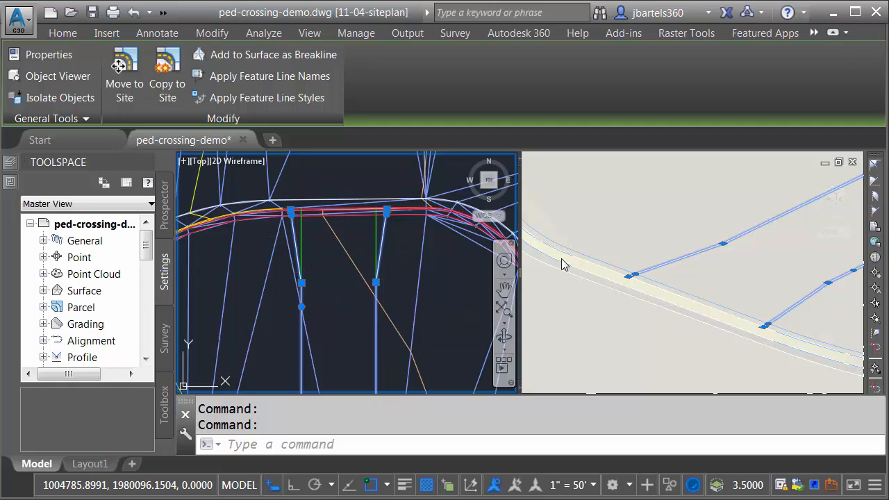
{"action": "mouse_move", "coordinate": [673, 283]}
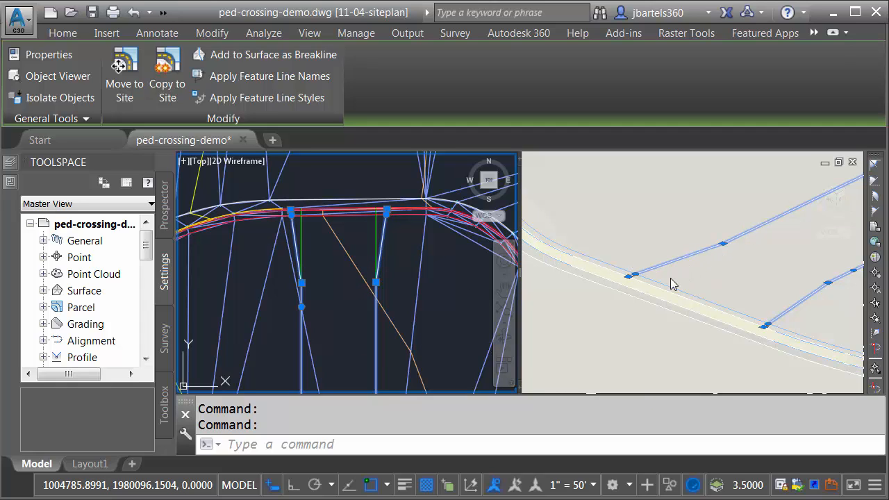
{"action": "mouse_move", "coordinate": [682, 317]}
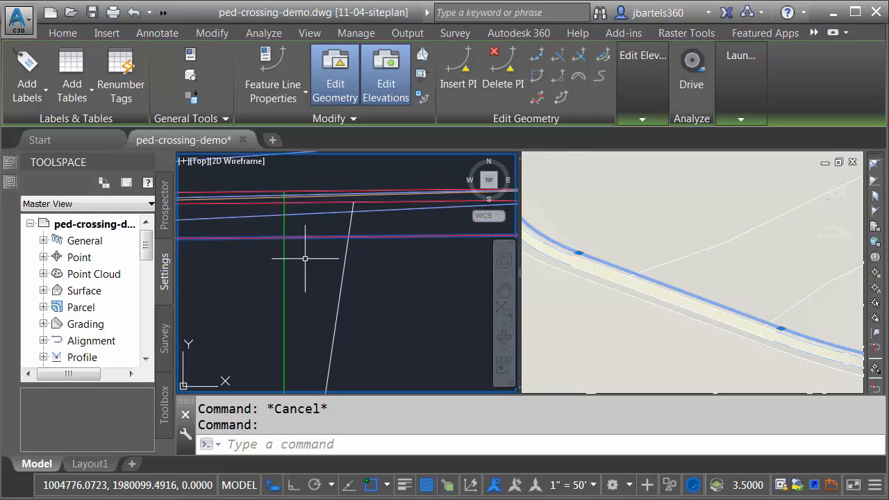
{"action": "mouse_move", "coordinate": [353, 236]}
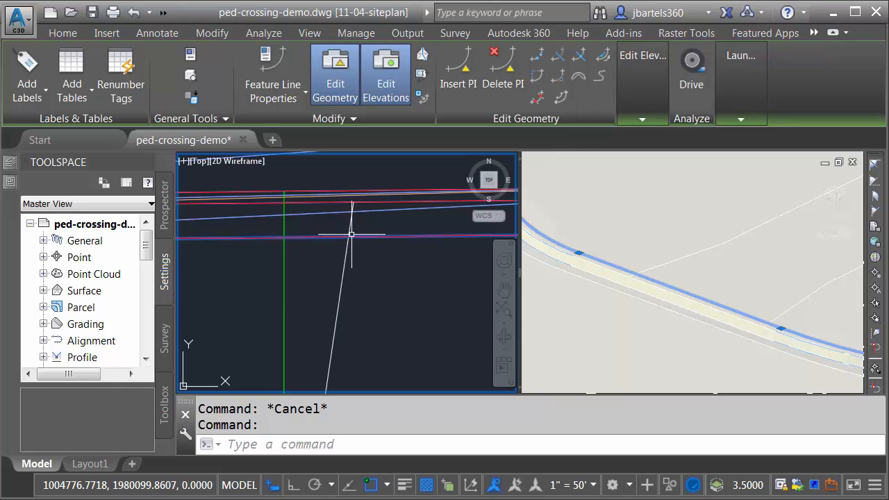
Move the selected P-walk-south feature lines into site P-LOT-CG and clear the selection.
{"action": "scroll", "scroll_direction": "down", "scroll_amount": 3}
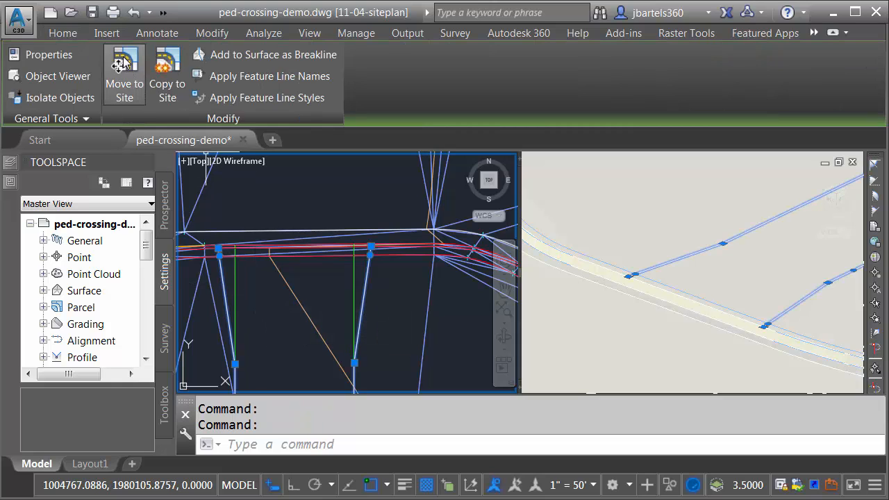
{"action": "left_click", "coordinate": [125, 76]}
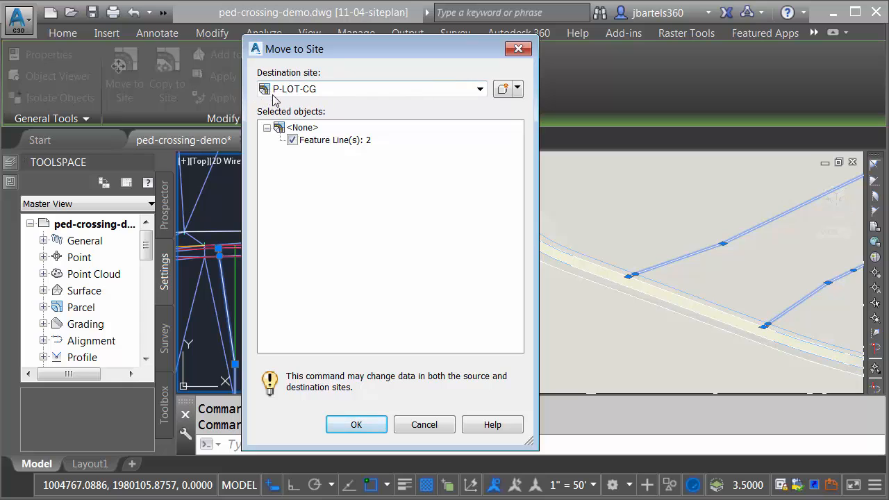
{"action": "left_click", "coordinate": [355, 425]}
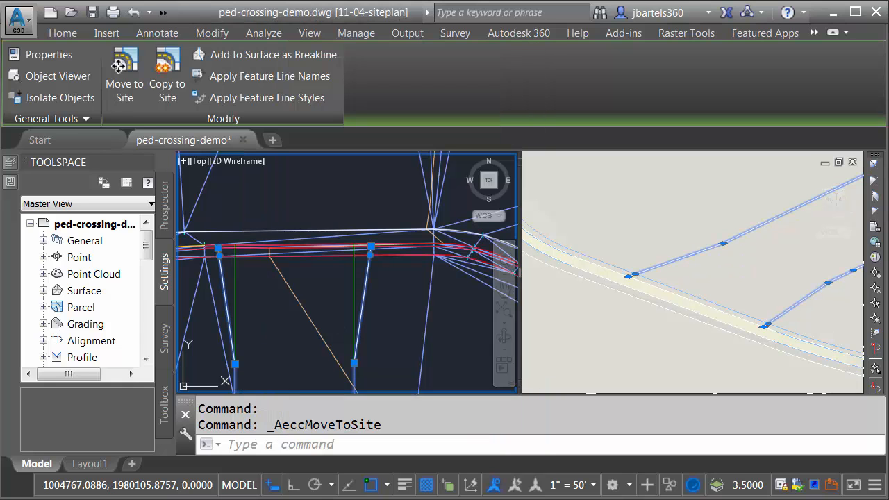
{"action": "key", "text": "Escape"}
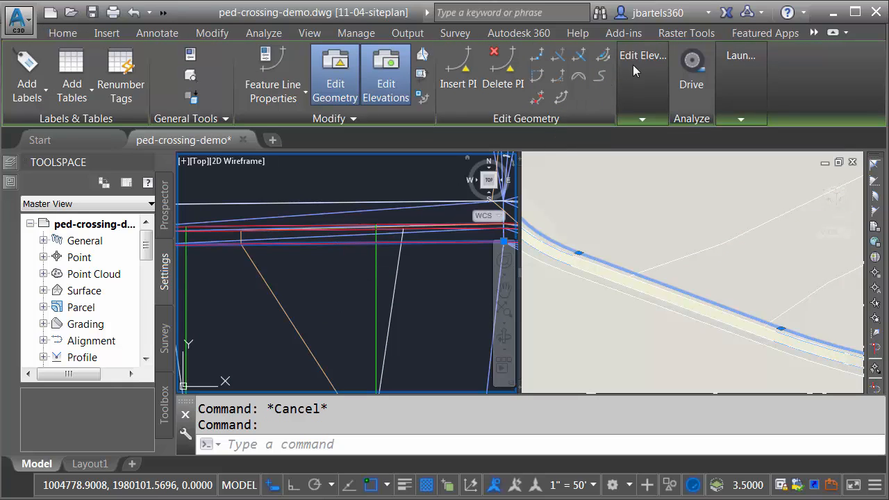
{"action": "left_click", "coordinate": [386, 75]}
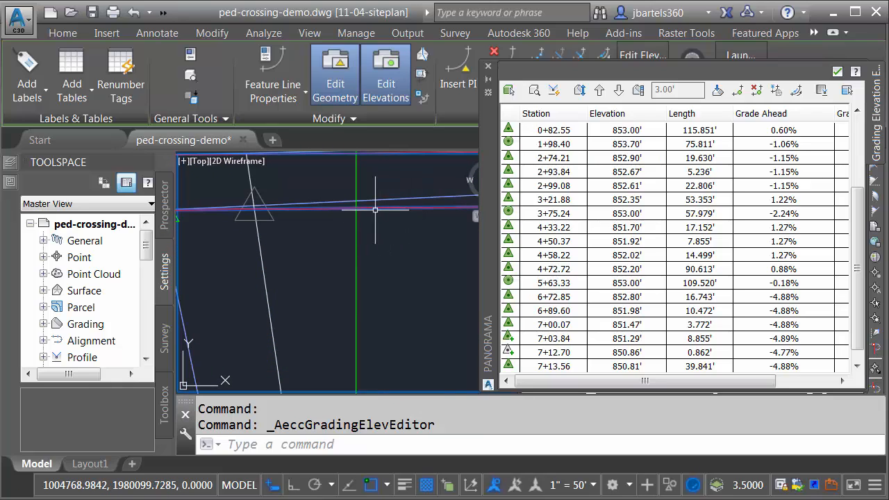
{"action": "mouse_move", "coordinate": [271, 223]}
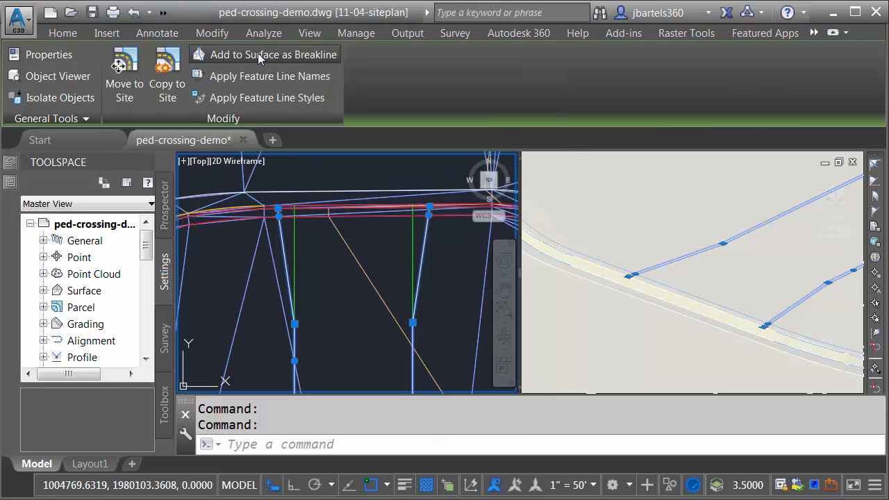
Add the selected feature lines to the P-lot surface as standard breaklines.
{"action": "left_click", "coordinate": [272, 55]}
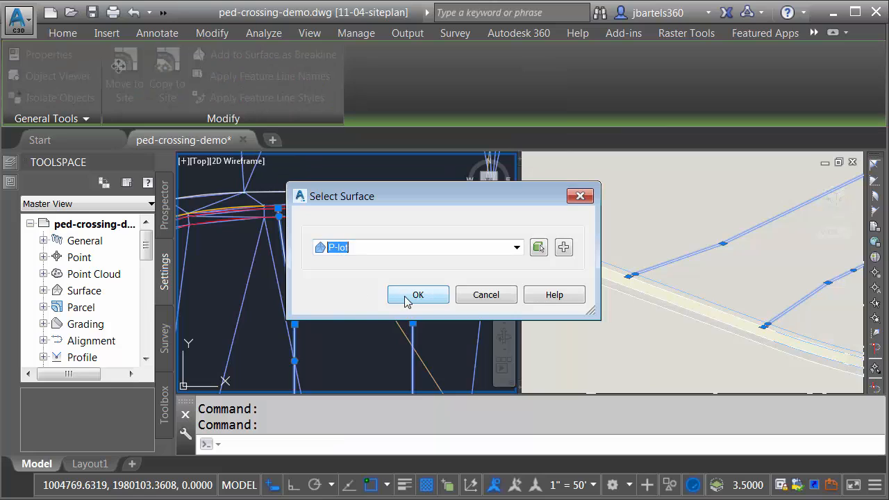
{"action": "left_click", "coordinate": [418, 294]}
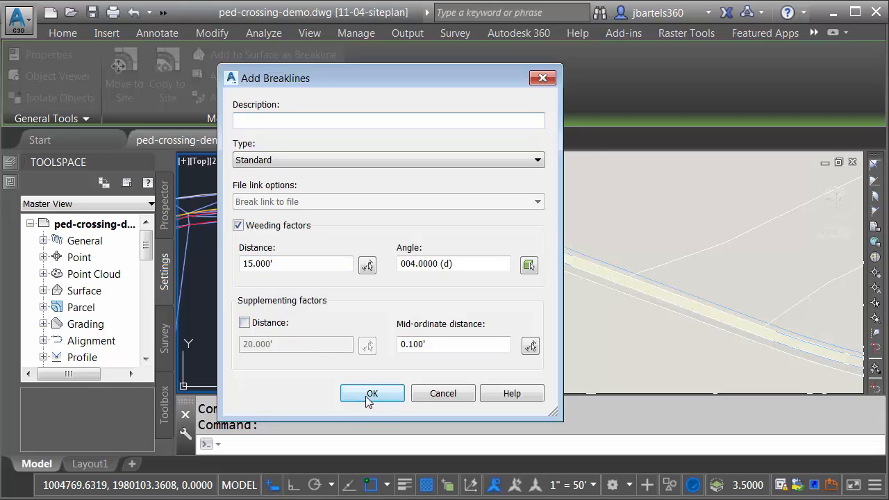
{"action": "left_click", "coordinate": [372, 393]}
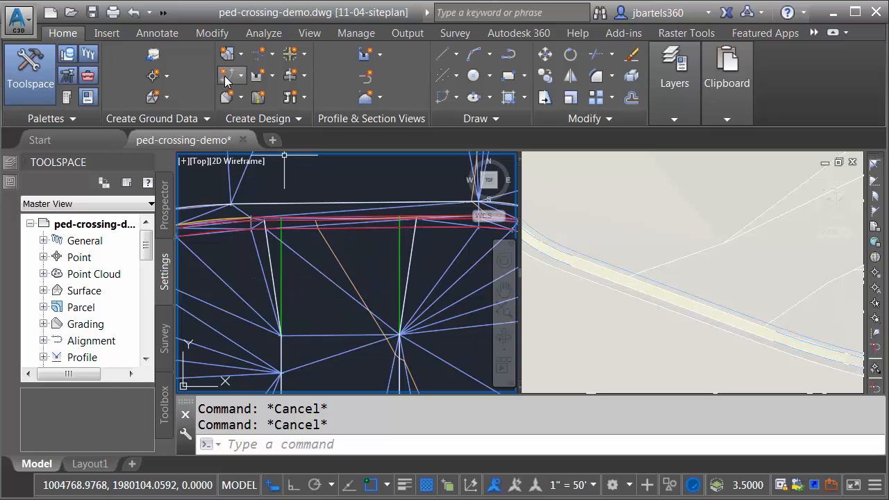
Create feature lines from the drawn objects named P-walk-south-lowering with a counter, ADSK-WALK style.
{"action": "left_click", "coordinate": [222, 75]}
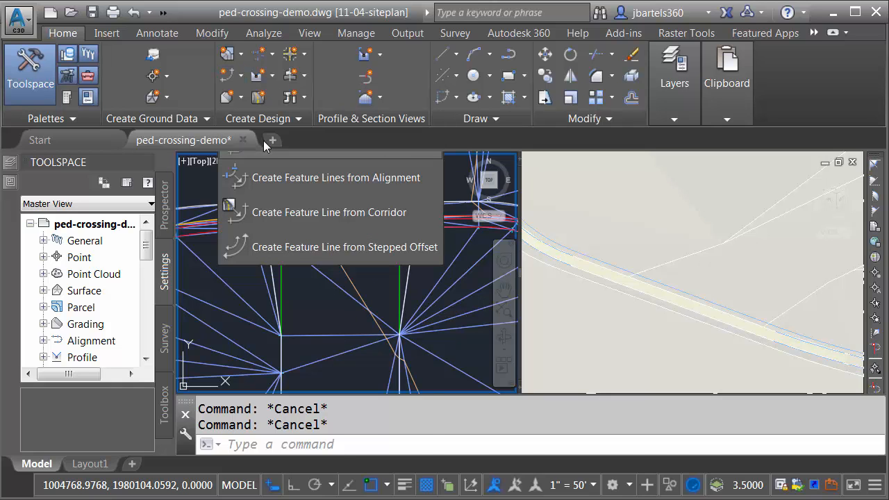
{"action": "left_click", "coordinate": [337, 177]}
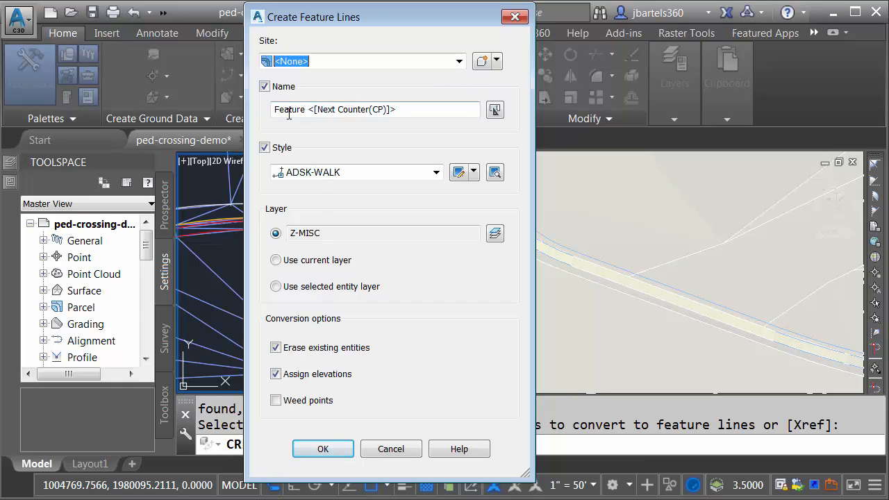
{"action": "triple_click", "coordinate": [375, 108]}
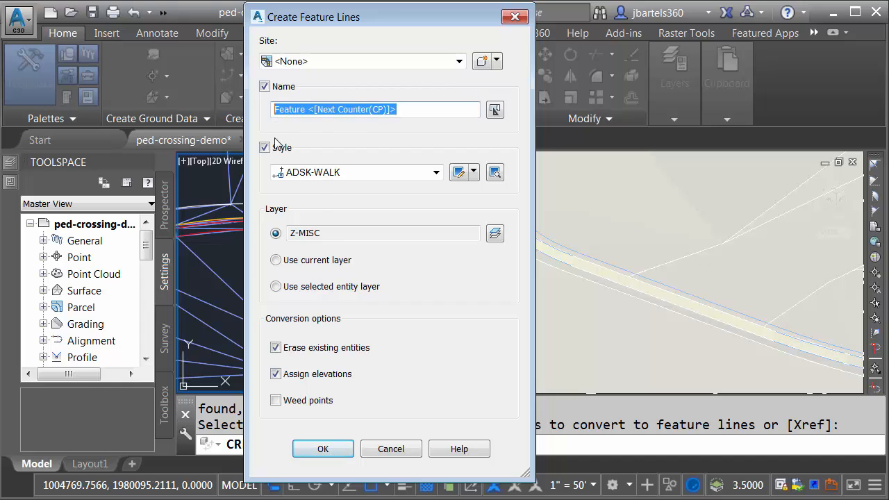
{"action": "type", "text": "P-walk-south"}
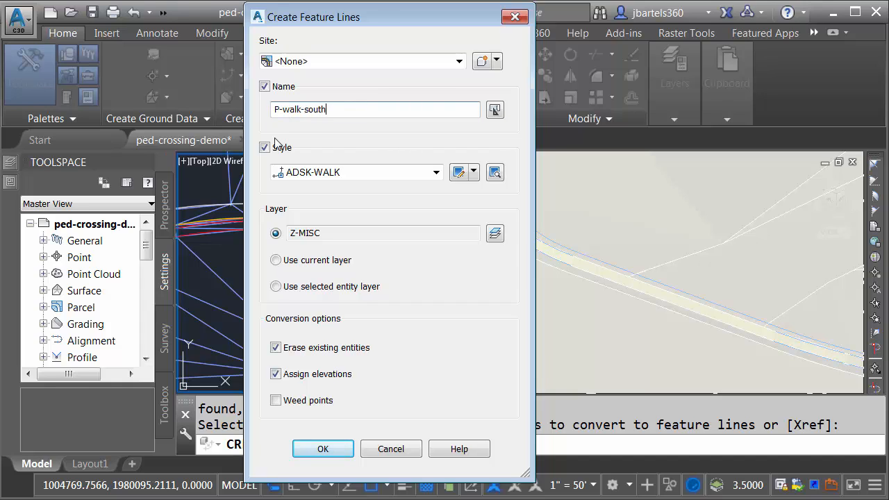
{"action": "type", "text": "-lowering"}
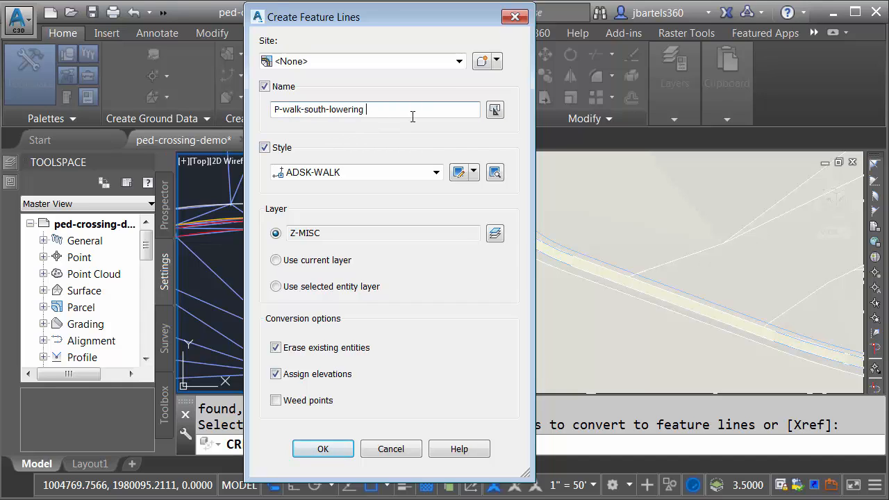
{"action": "left_click", "coordinate": [495, 108]}
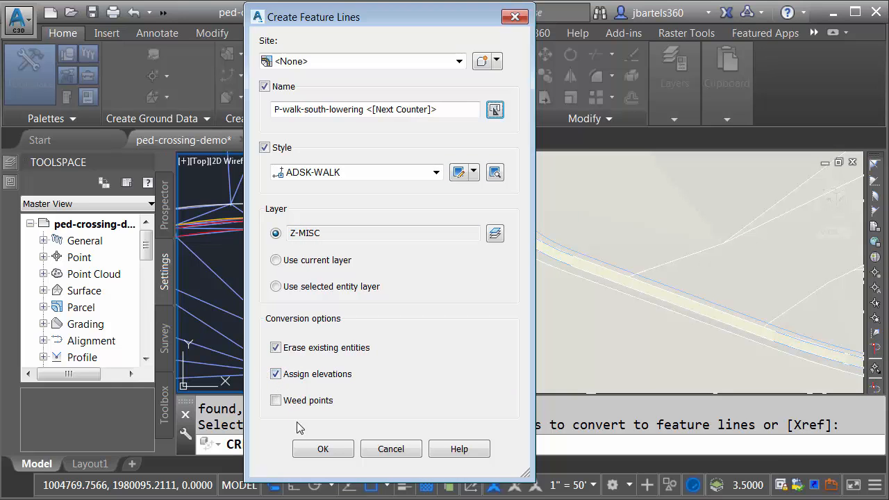
{"action": "left_click", "coordinate": [322, 449]}
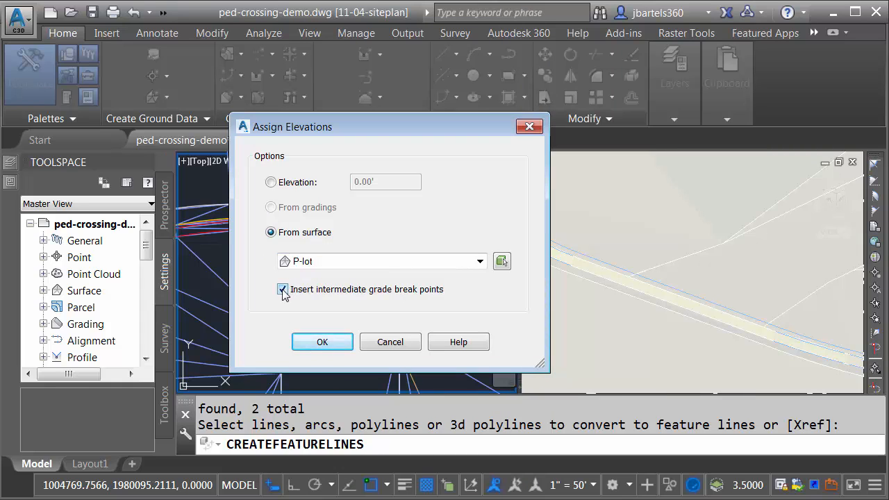
Assign elevations from the P-lot surface without intermediate grade break points.
{"action": "left_click", "coordinate": [283, 289]}
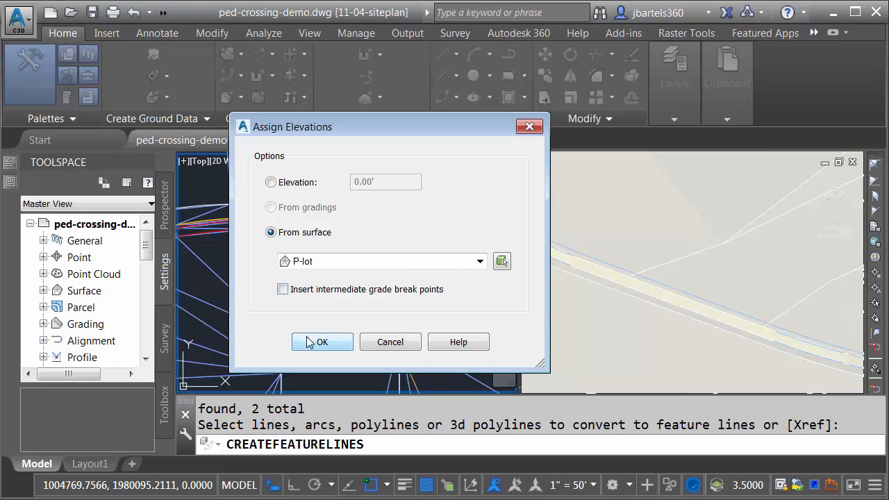
{"action": "left_click", "coordinate": [322, 341]}
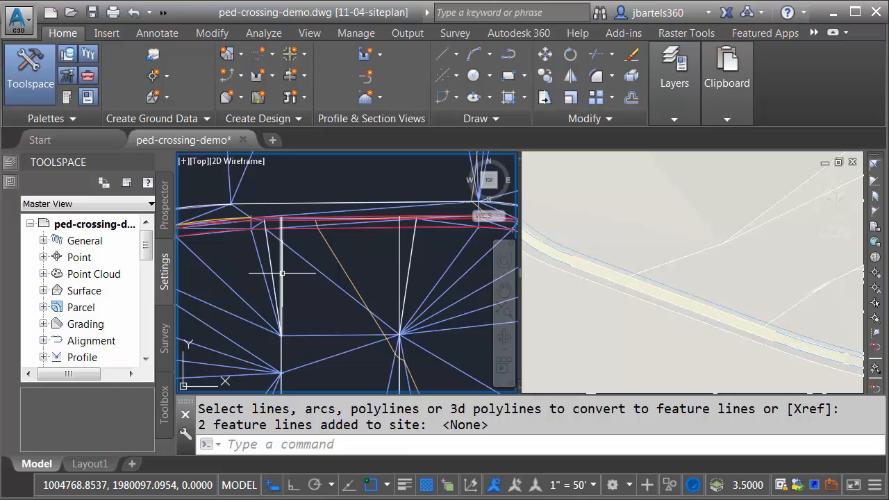
Select the two P-walk-south-lowering feature lines and move them into site P-LOT-CG.
{"action": "left_click", "coordinate": [281, 275]}
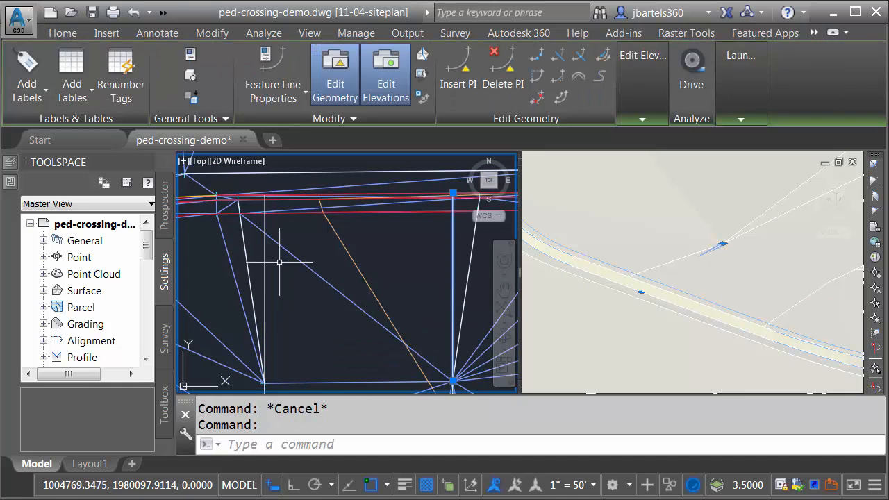
{"action": "left_click", "coordinate": [124, 70]}
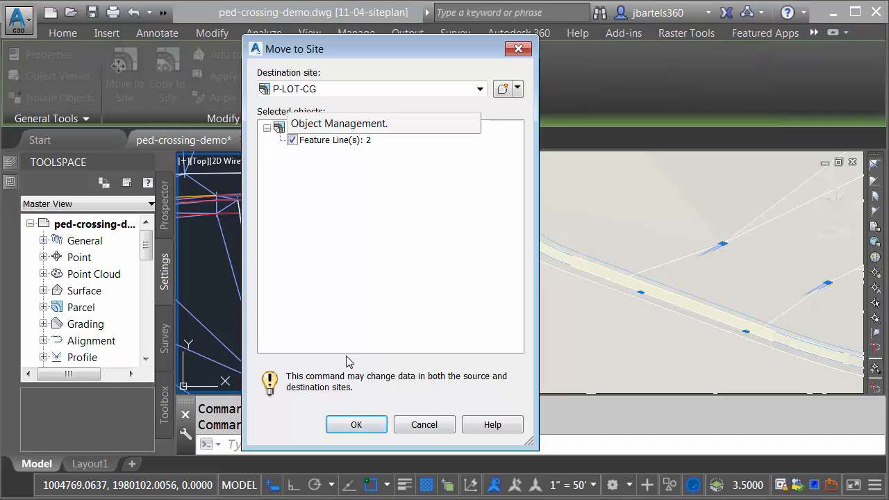
{"action": "left_click", "coordinate": [356, 425]}
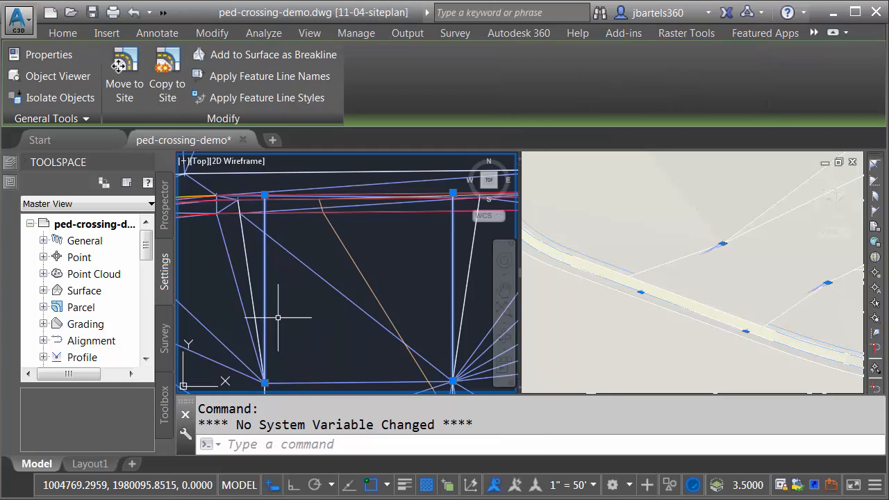
Rebuild the P-lot surface from the Prospector Surfaces list.
{"action": "left_click", "coordinate": [86, 203]}
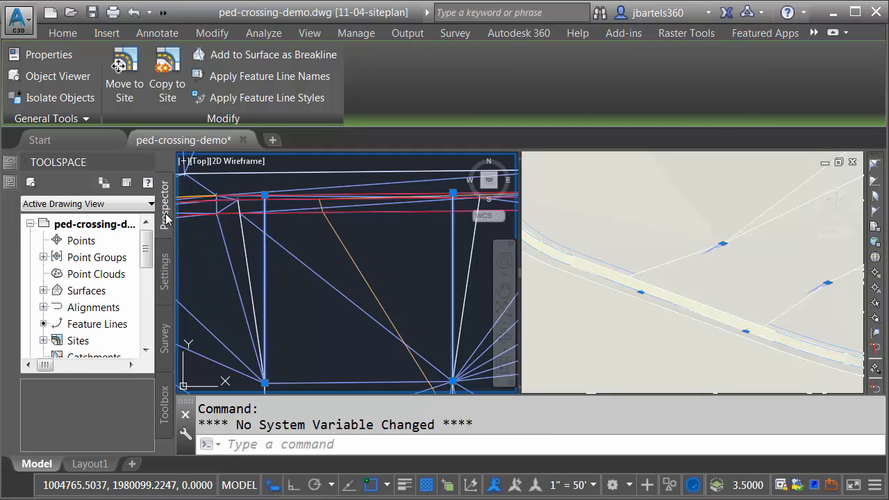
{"action": "left_click", "coordinate": [44, 290]}
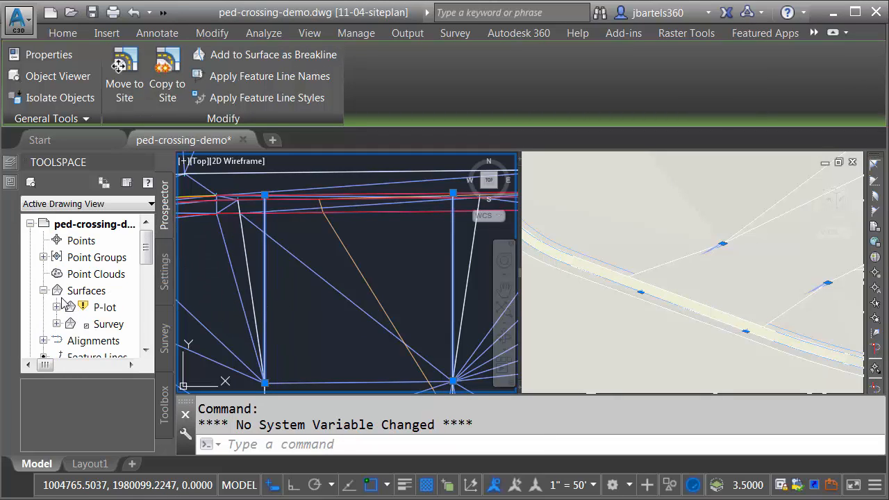
{"action": "right_click", "coordinate": [104, 307]}
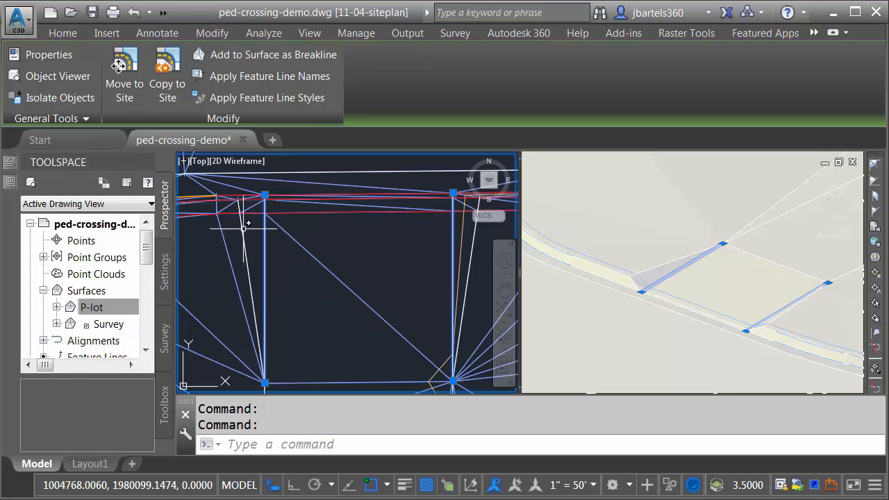
{"action": "left_click", "coordinate": [63, 34]}
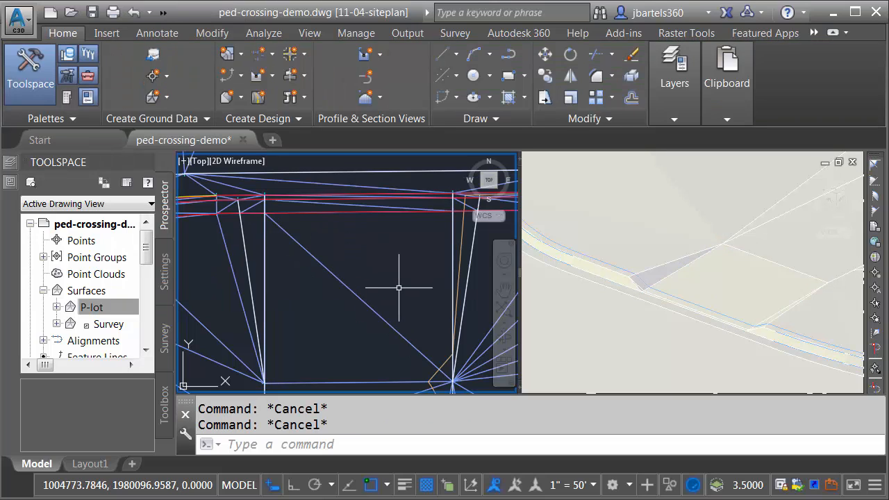
{"action": "left_click", "coordinate": [692, 271]}
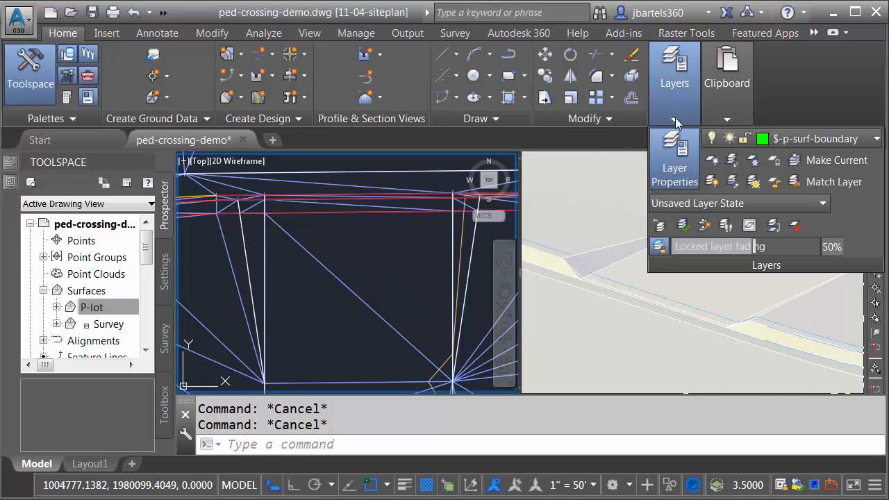
{"action": "mouse_move", "coordinate": [720, 173]}
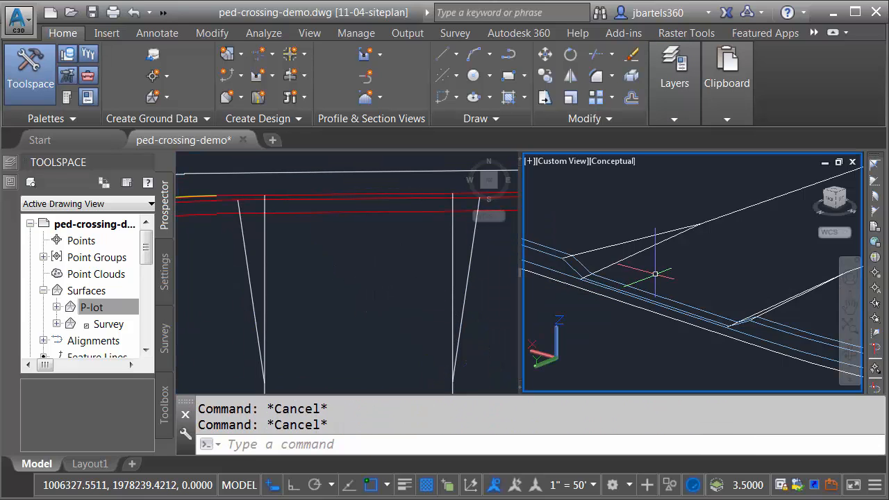
{"action": "mouse_move", "coordinate": [650, 275]}
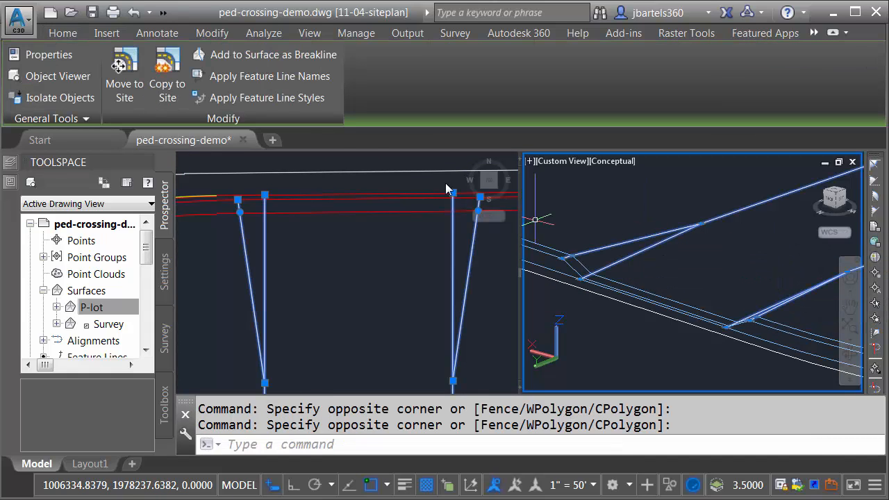
Move the four feature lines to site <None> and then back into P-LOT-CG together.
{"action": "left_click", "coordinate": [125, 72]}
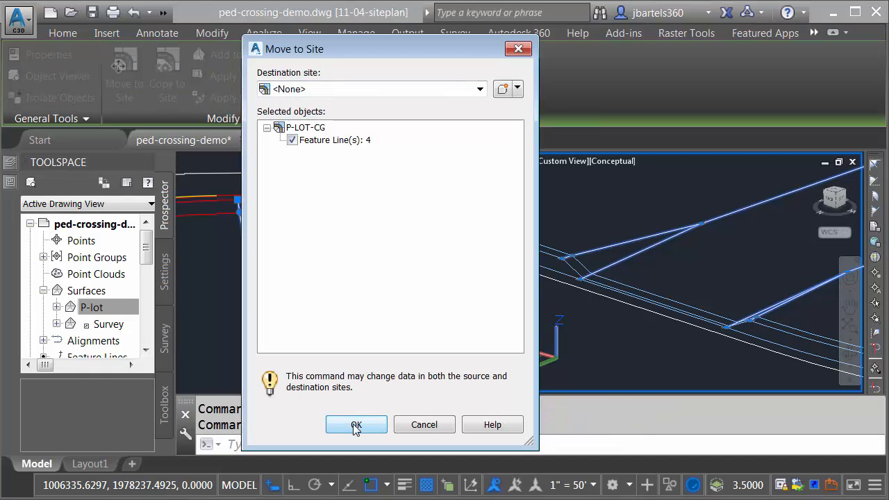
{"action": "left_click", "coordinate": [356, 425]}
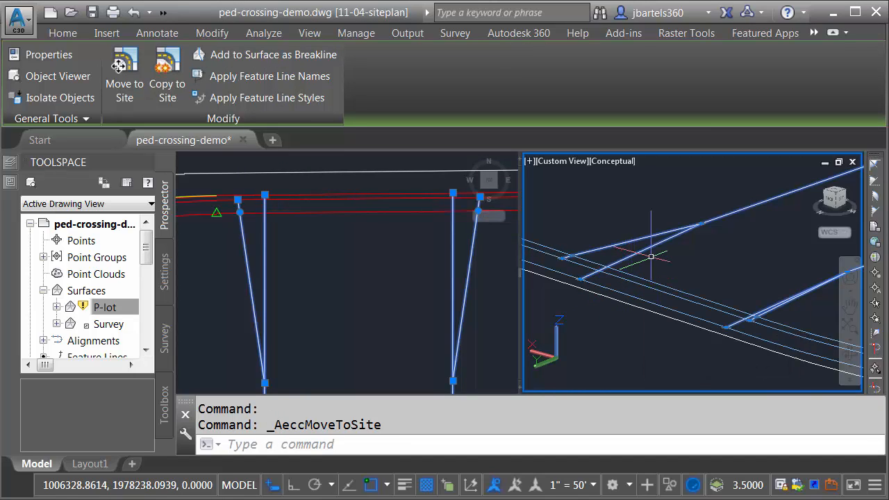
{"action": "mouse_move", "coordinate": [123, 69]}
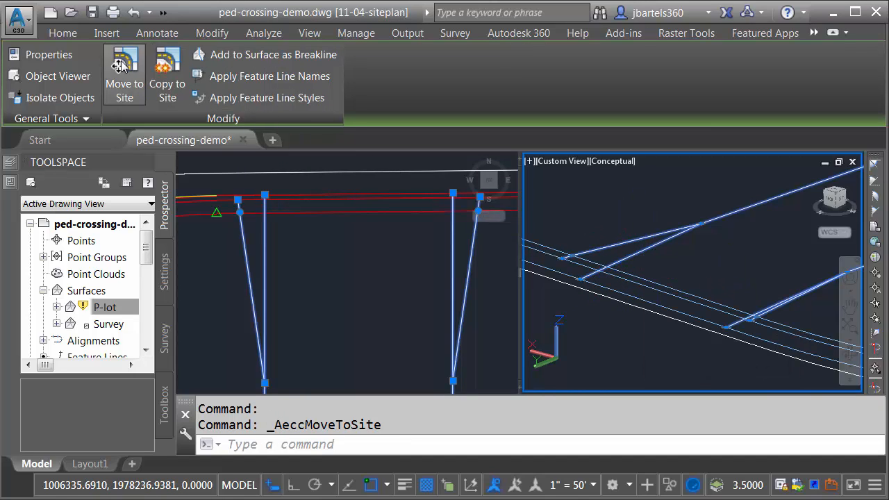
{"action": "left_click", "coordinate": [124, 75]}
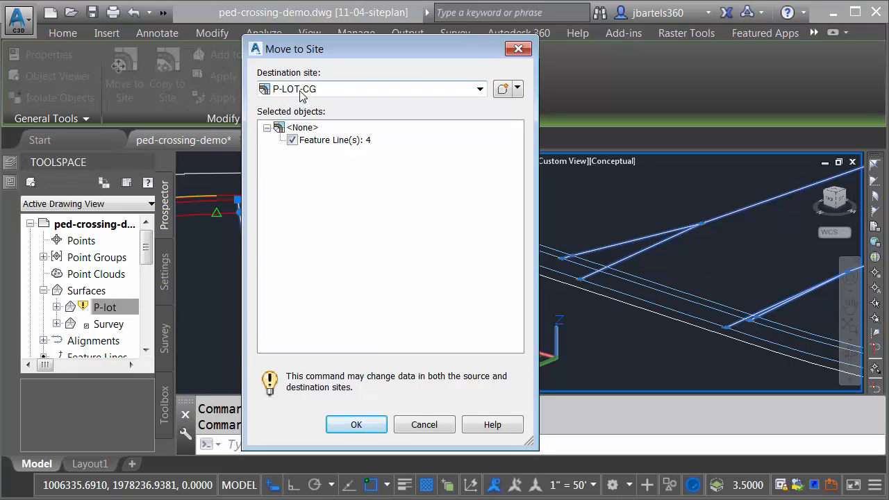
{"action": "mouse_move", "coordinate": [342, 405]}
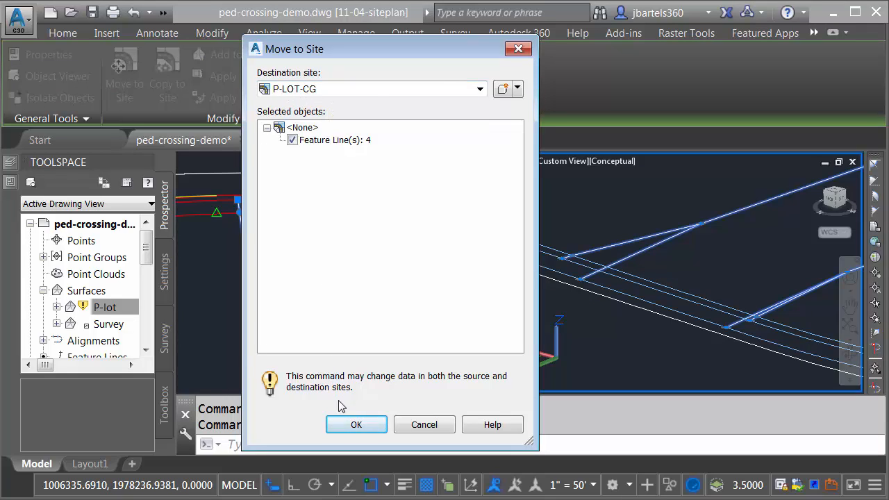
{"action": "left_click", "coordinate": [356, 425]}
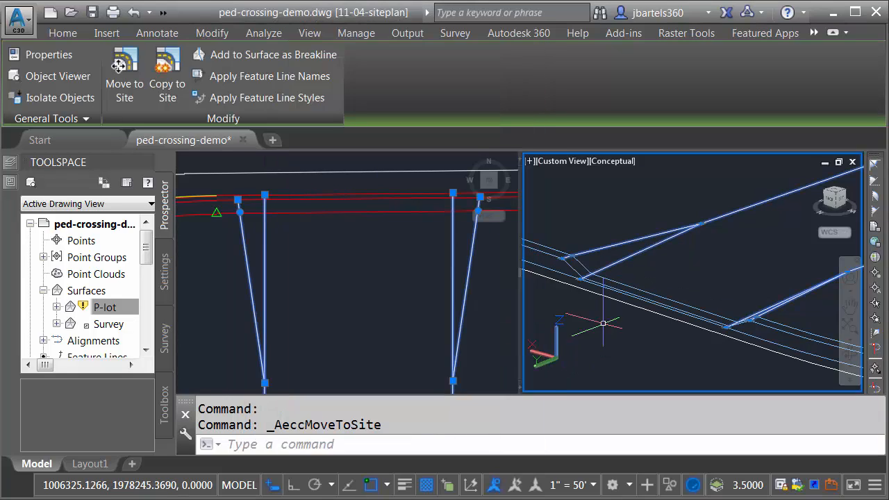
{"action": "mouse_move", "coordinate": [688, 275]}
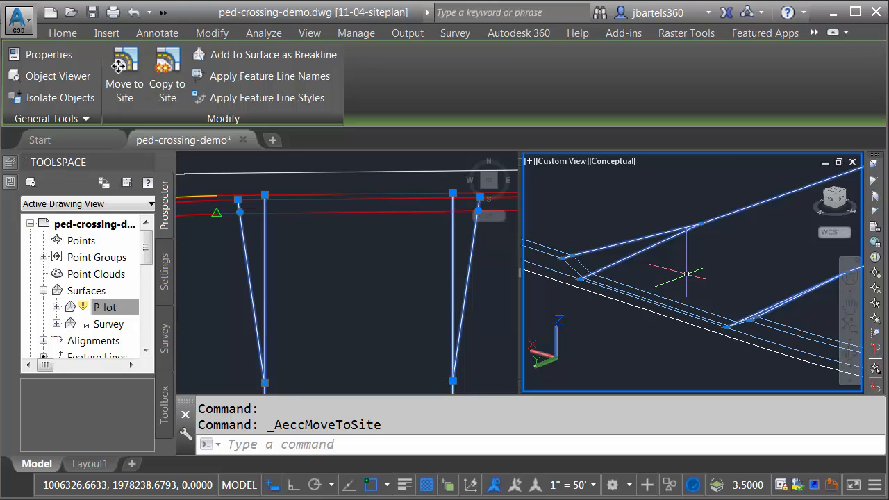
{"action": "mouse_move", "coordinate": [618, 242]}
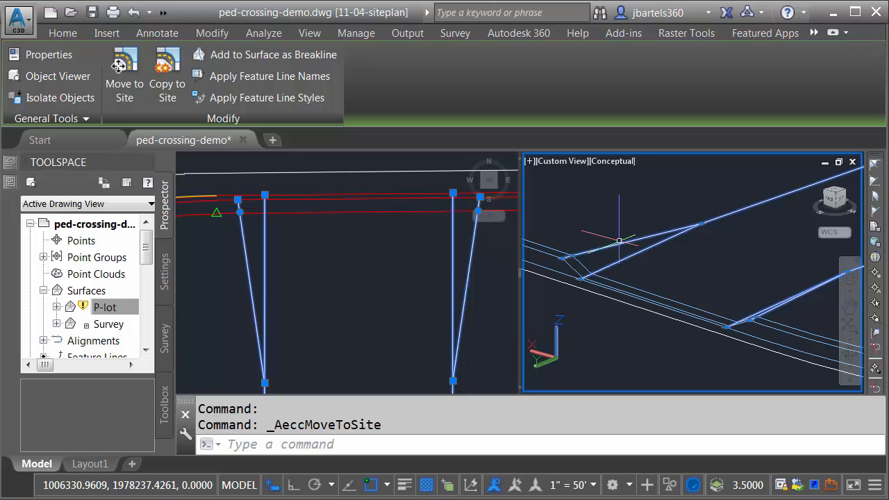
{"action": "mouse_move", "coordinate": [687, 278]}
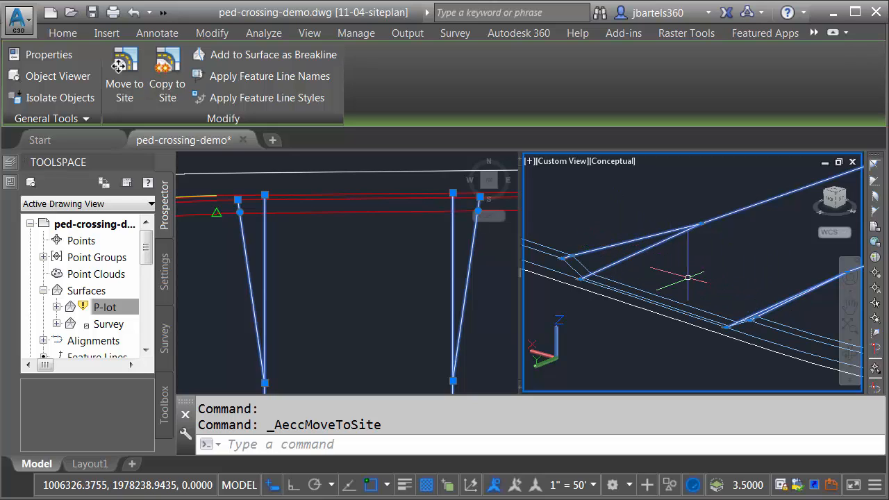
Clear the selection and restore the previously hidden layers.
{"action": "key", "text": "Escape"}
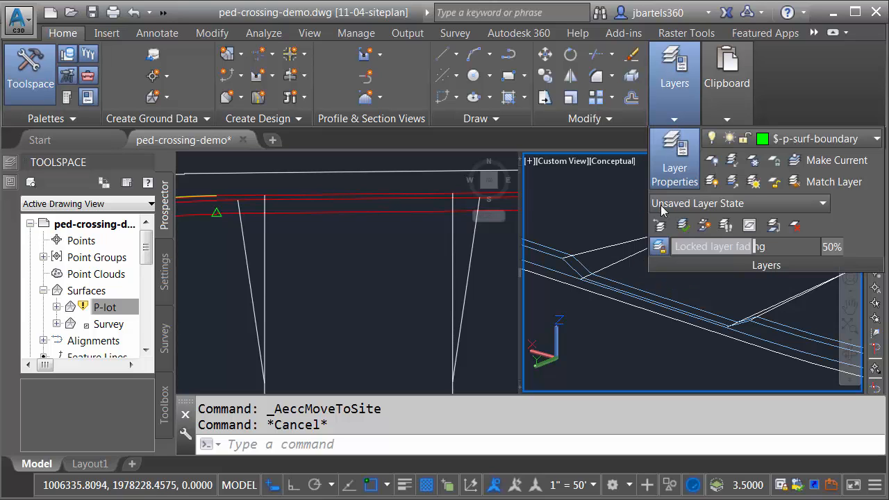
{"action": "left_click", "coordinate": [659, 225]}
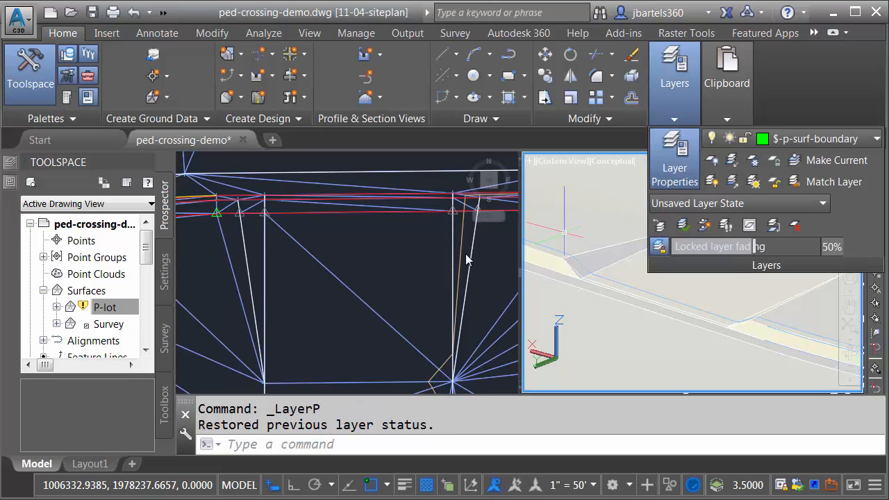